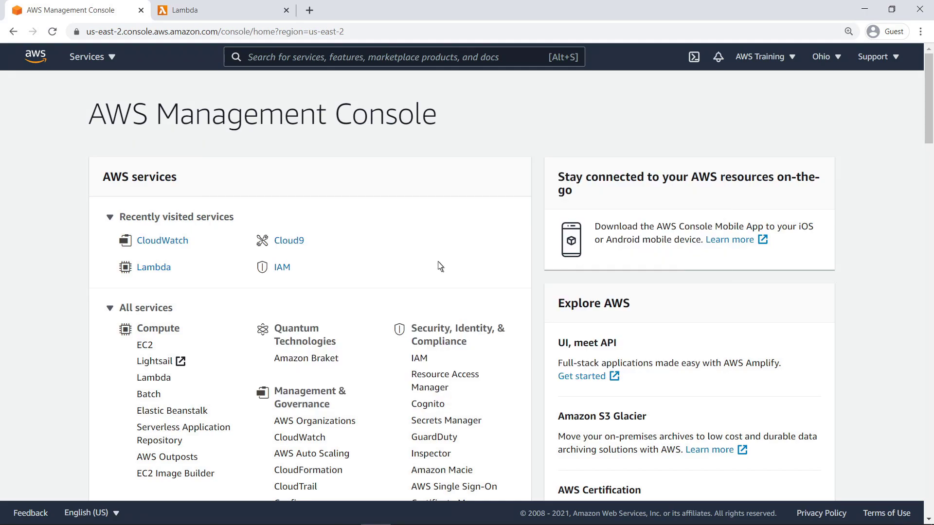
mouse_move(162, 240)
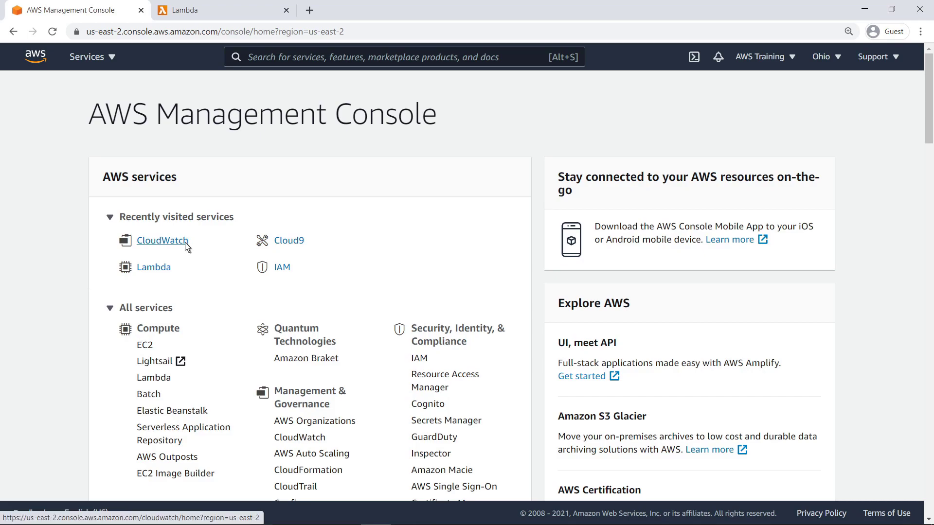
Open CloudWatch from Recently visited services and go to the Lambda Insights overview.
click(162, 240)
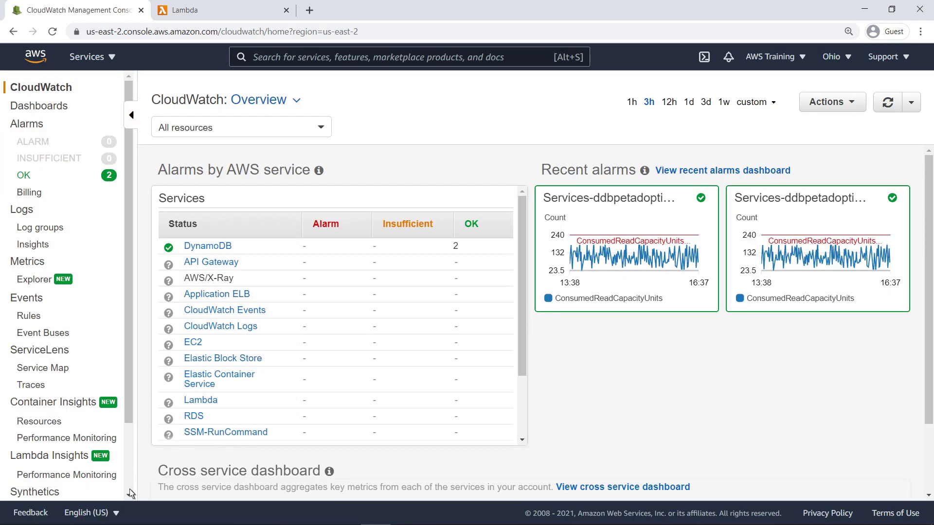
scroll(down, 3)
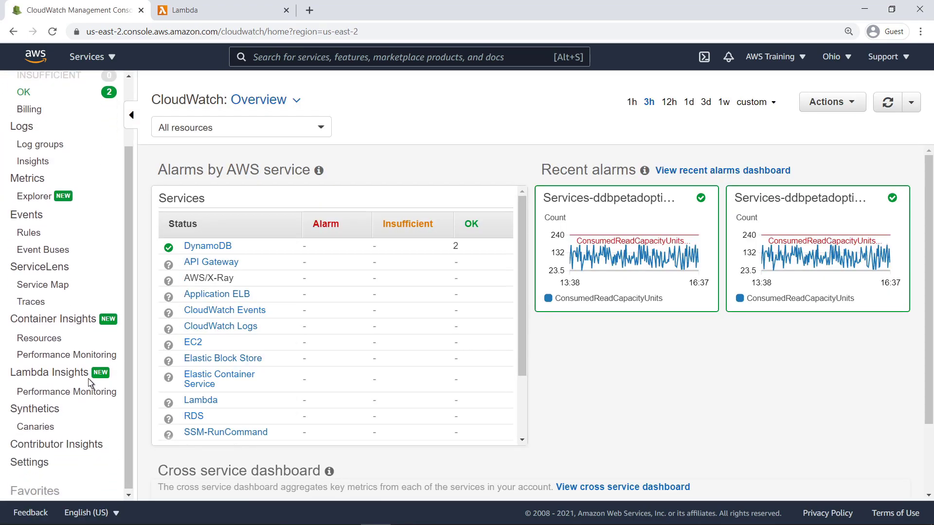
click(49, 372)
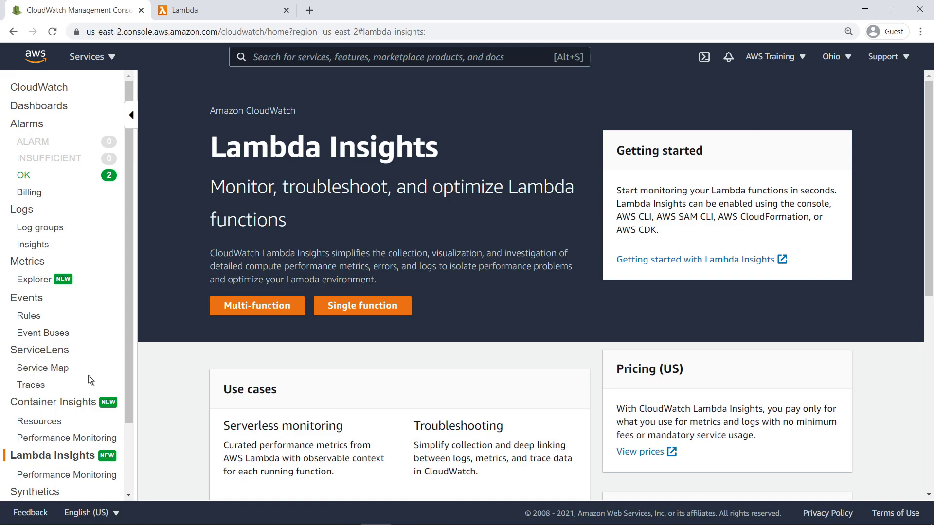
mouse_move(132, 240)
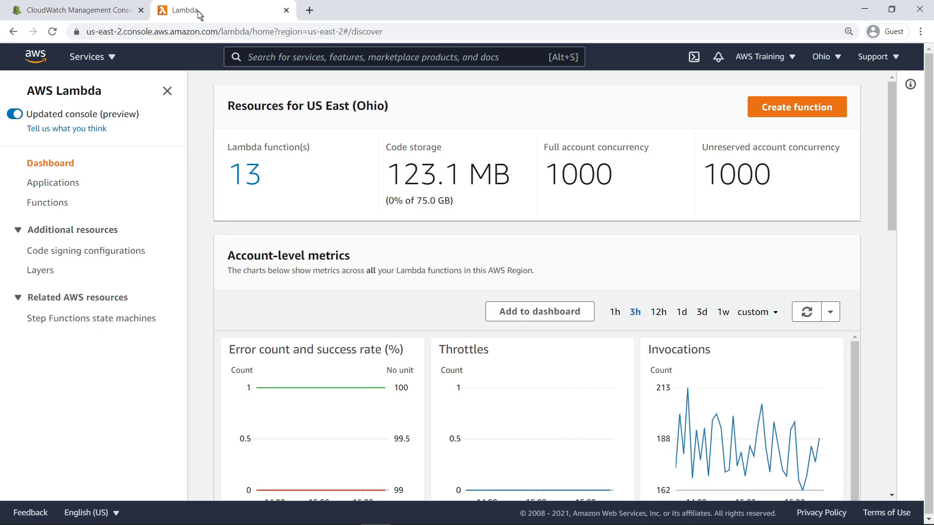
mouse_move(128, 121)
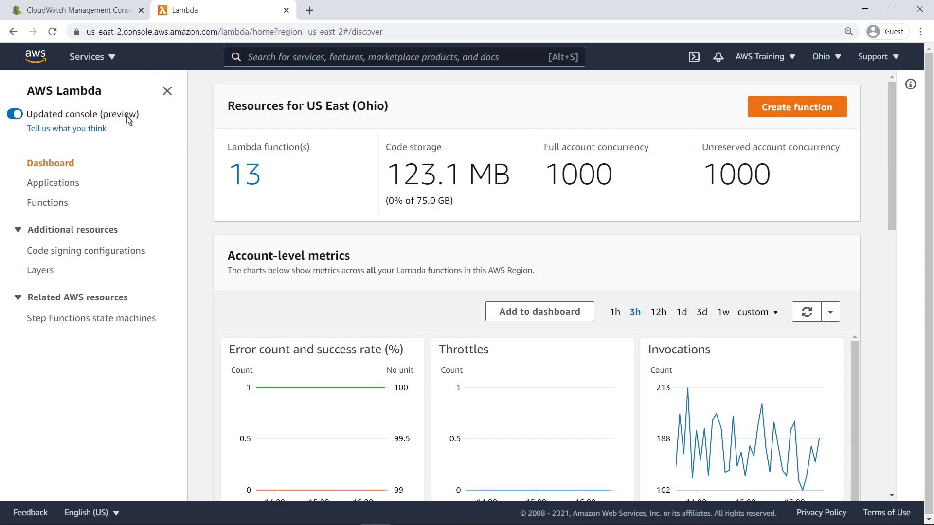
Open the priceLessThan55 Step Functions function, expand Function overview and scroll to runtime settings.
click(48, 202)
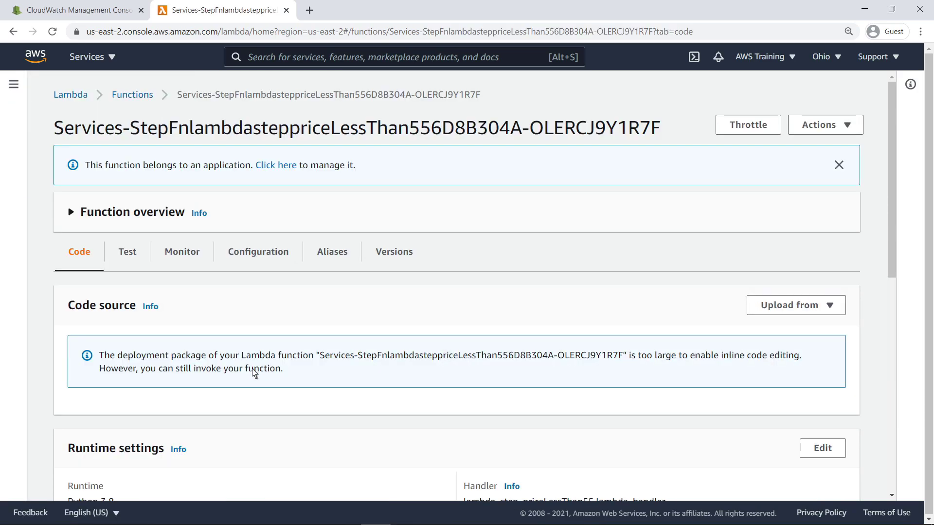
click(73, 212)
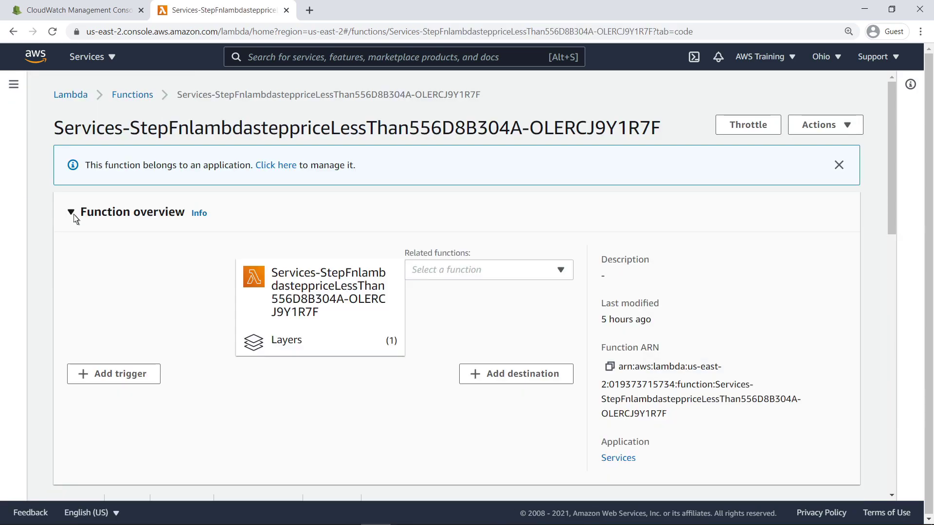
scroll(down, 3)
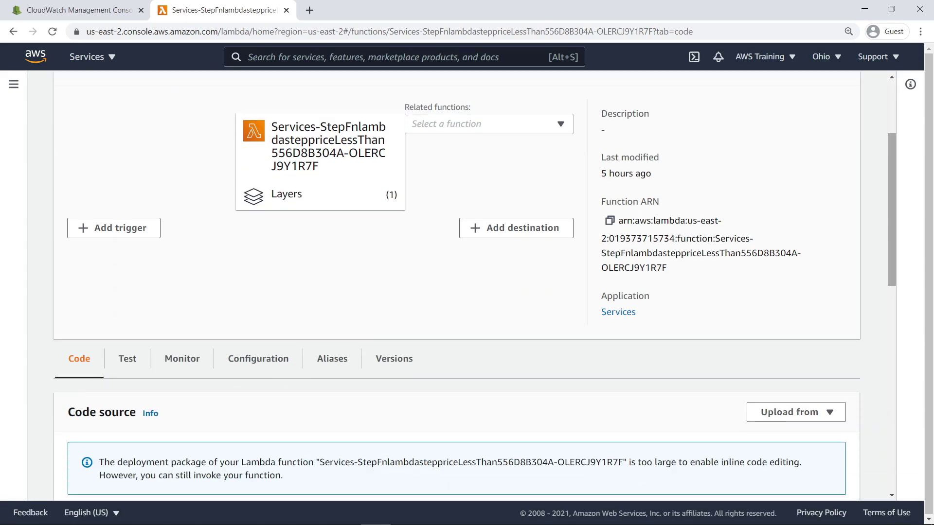
scroll(down, 3)
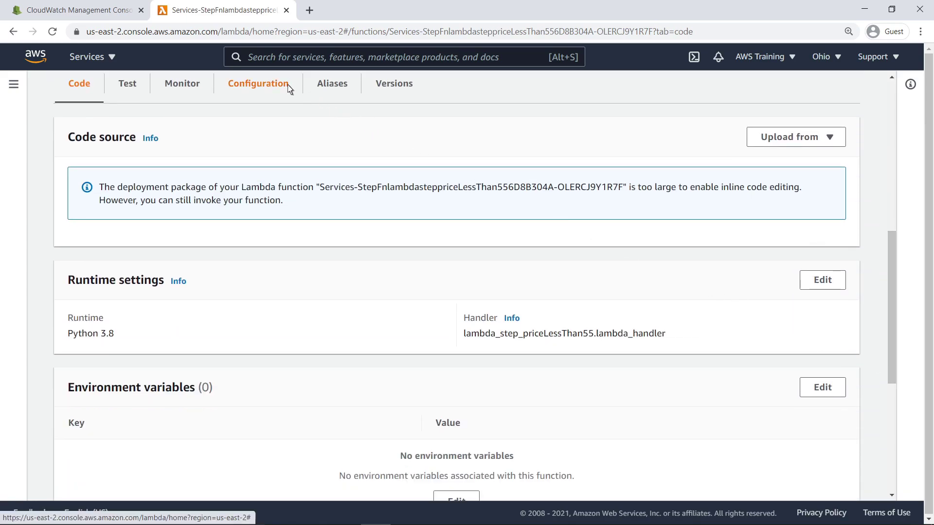
Edit the Configuration Monitoring tools settings, read the Lambda Insights help, and save.
click(258, 83)
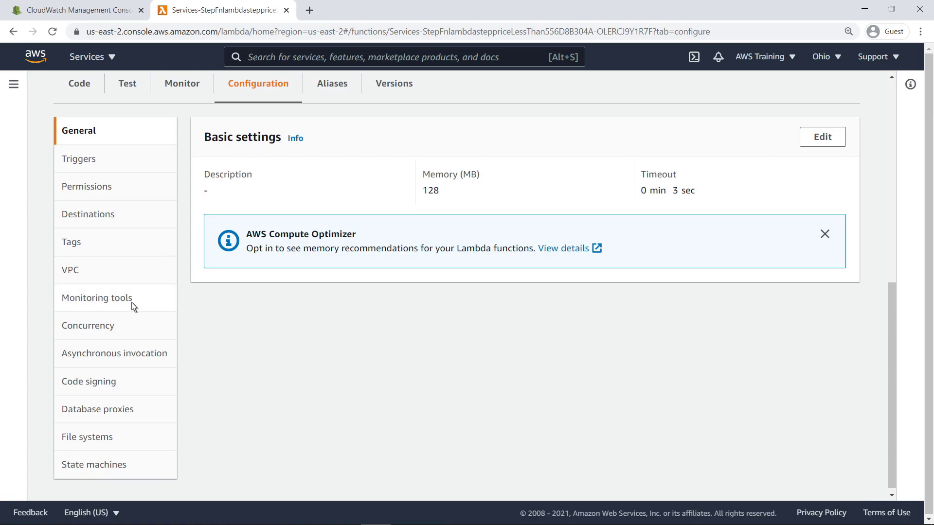
click(97, 298)
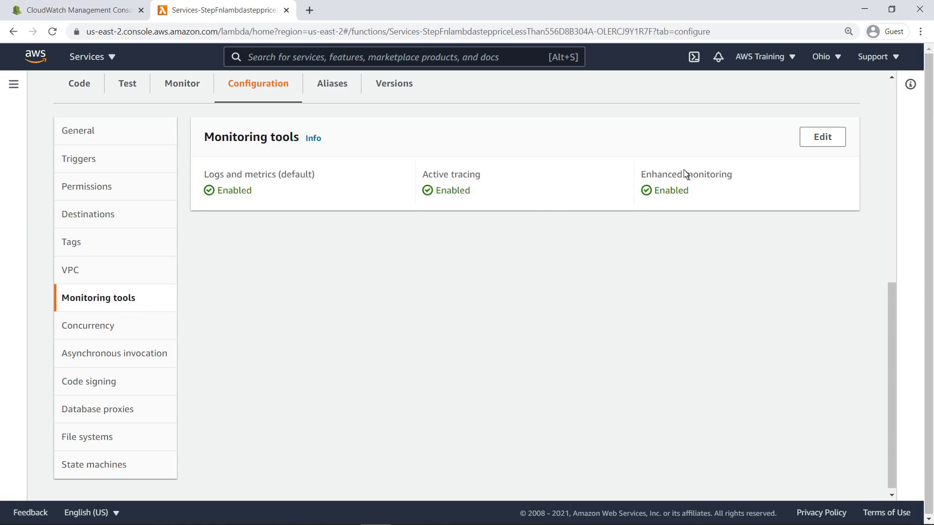
click(822, 137)
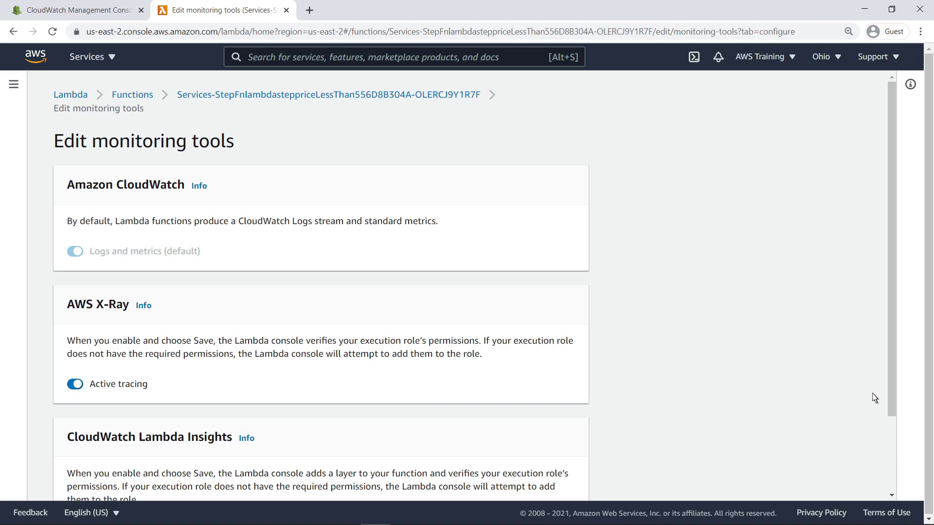
scroll(down, 3)
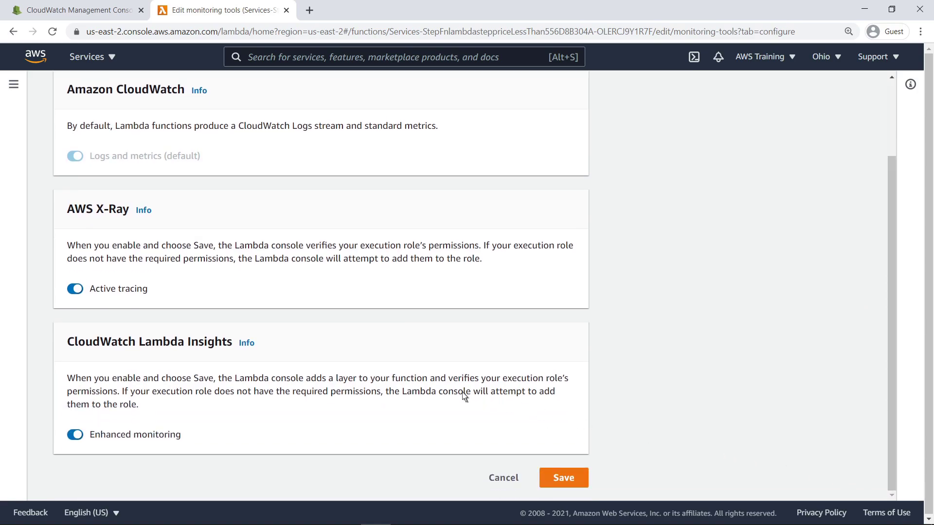
click(246, 343)
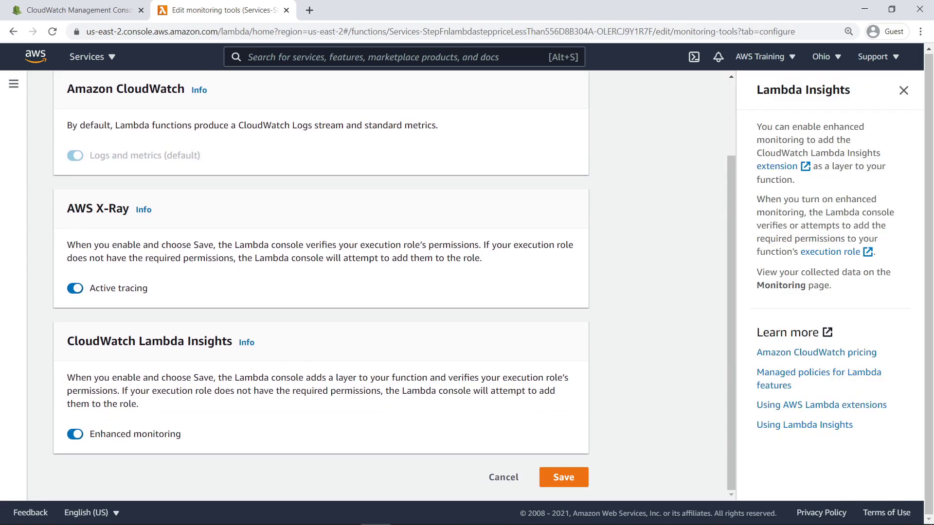
mouse_move(766, 148)
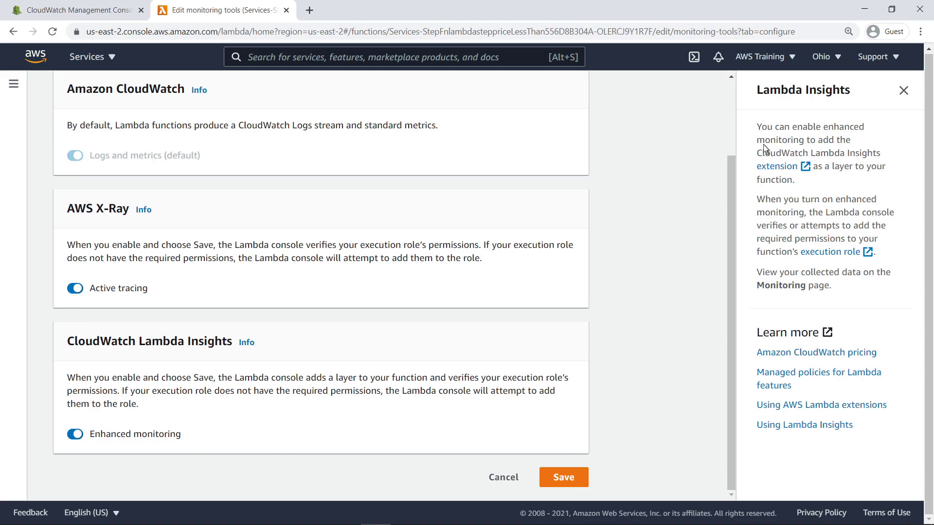
click(903, 90)
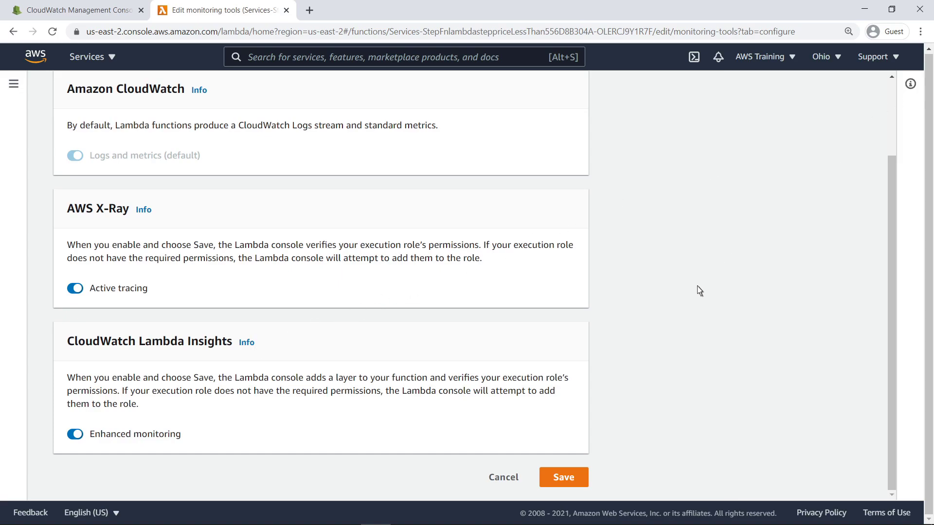
click(563, 477)
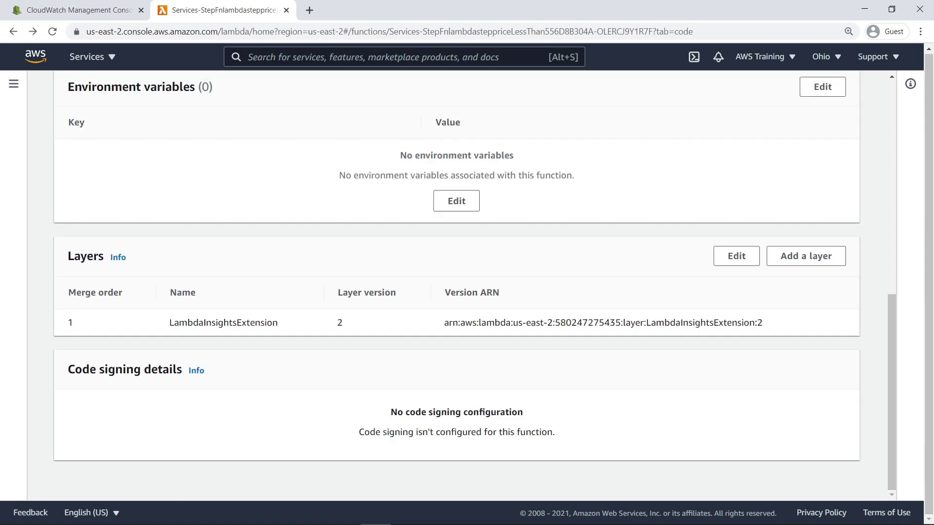
mouse_move(302, 301)
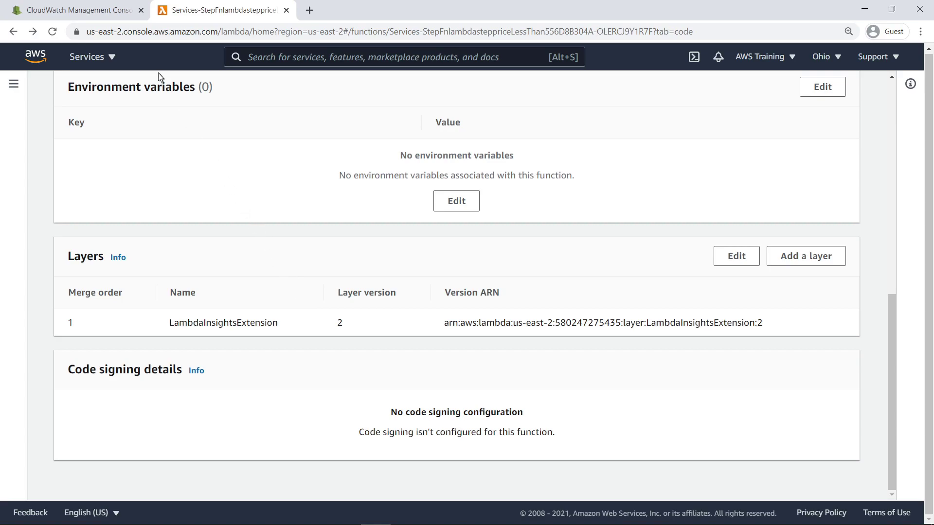
Switch back to the CloudWatch Management Console browser tab.
click(73, 9)
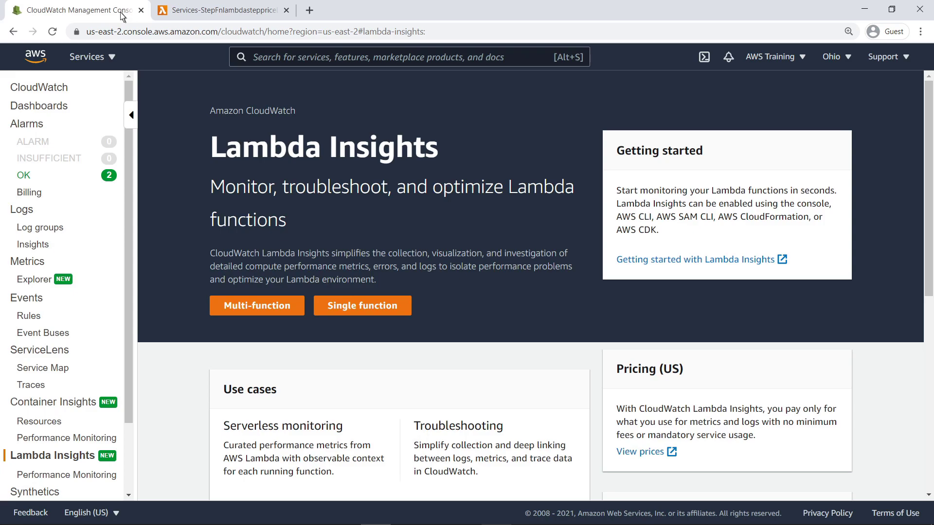
mouse_move(158, 117)
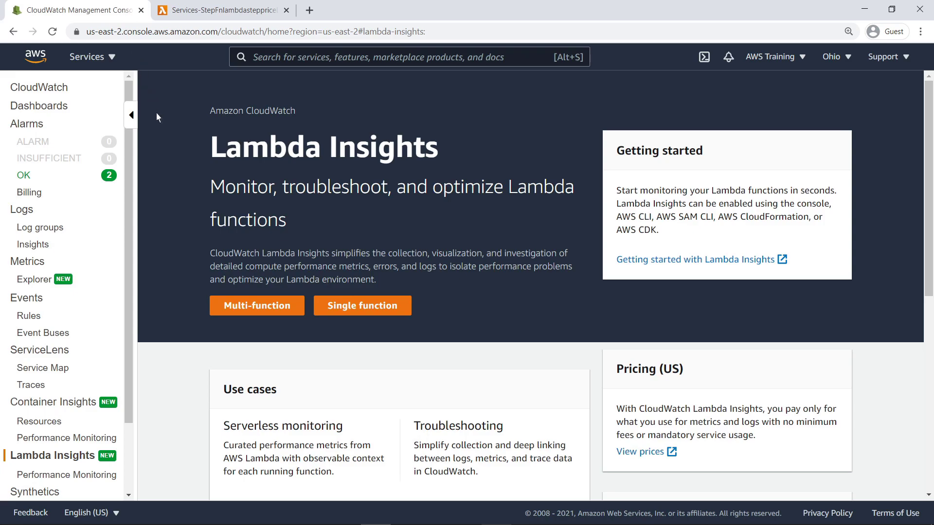
Open the Multi-function performance monitoring view in Lambda Insights.
click(257, 306)
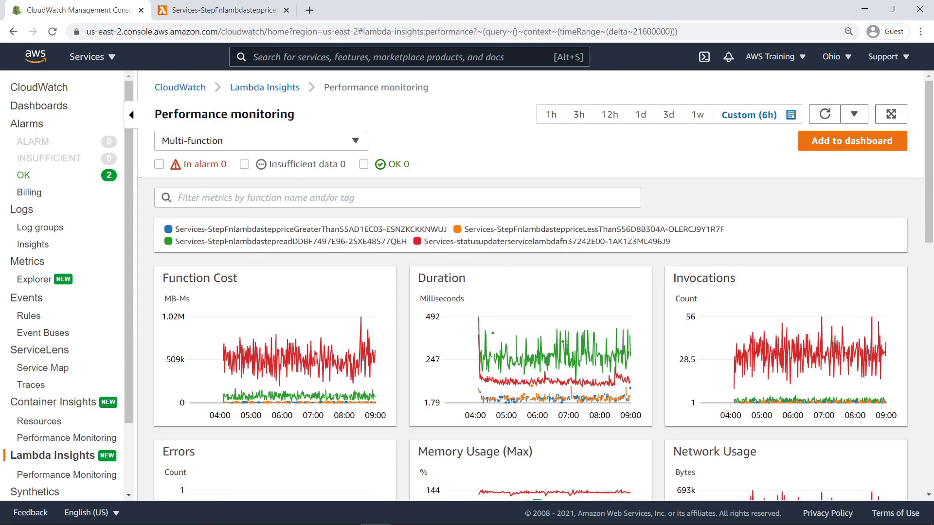
mouse_move(366, 266)
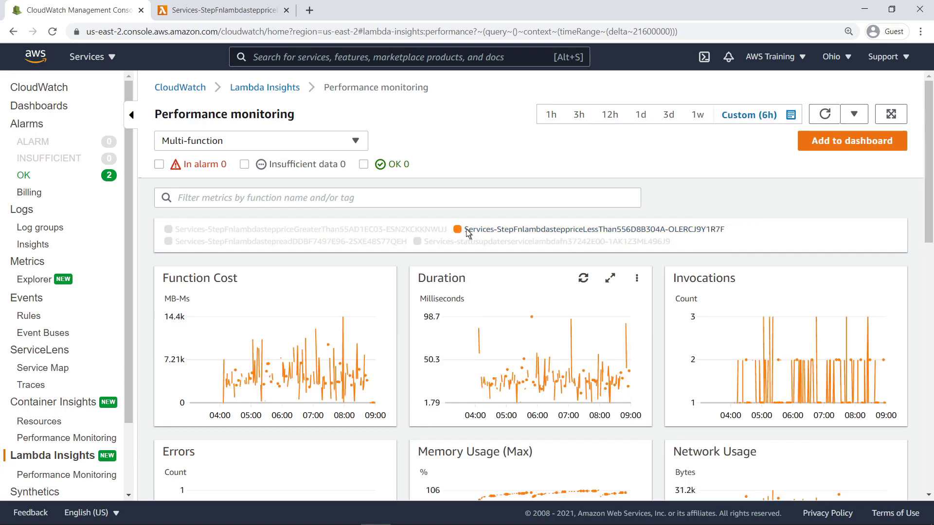
mouse_move(531, 317)
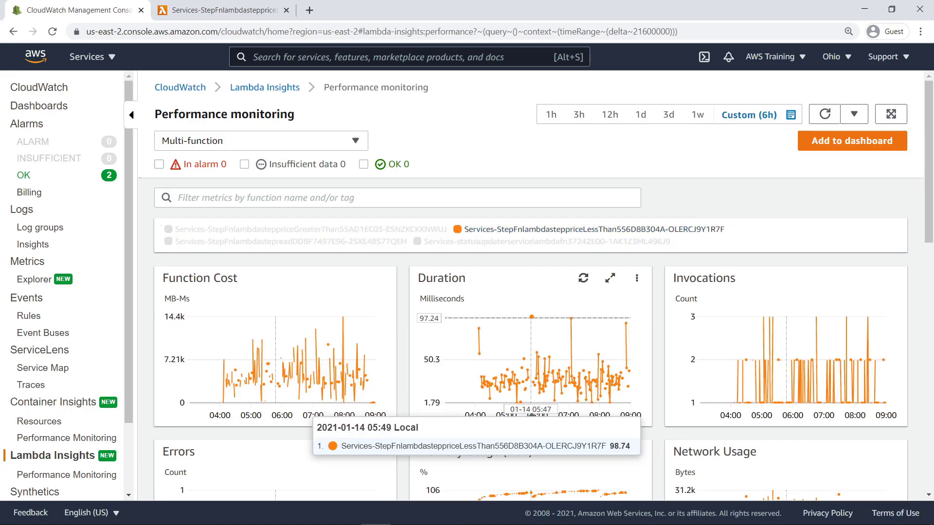
mouse_move(583, 300)
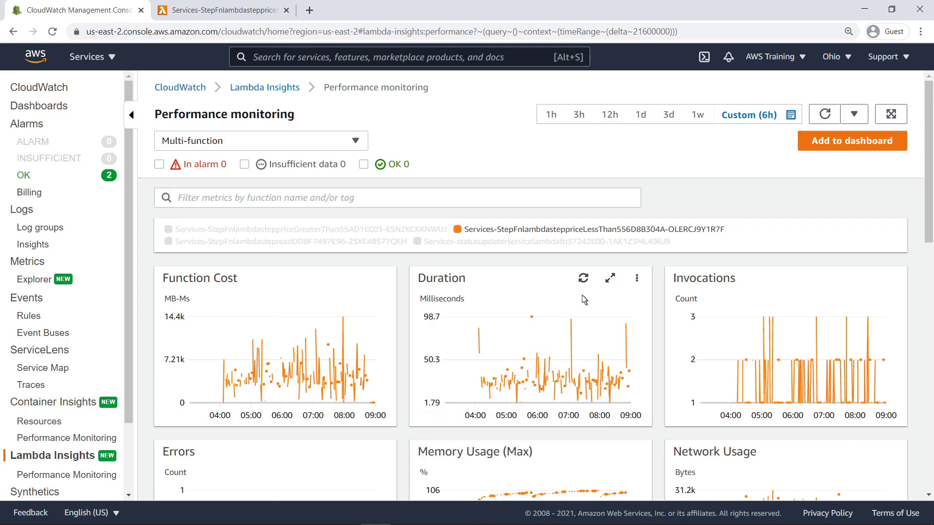
Enlarge and close the Duration chart, then set the time range to 3h.
click(609, 278)
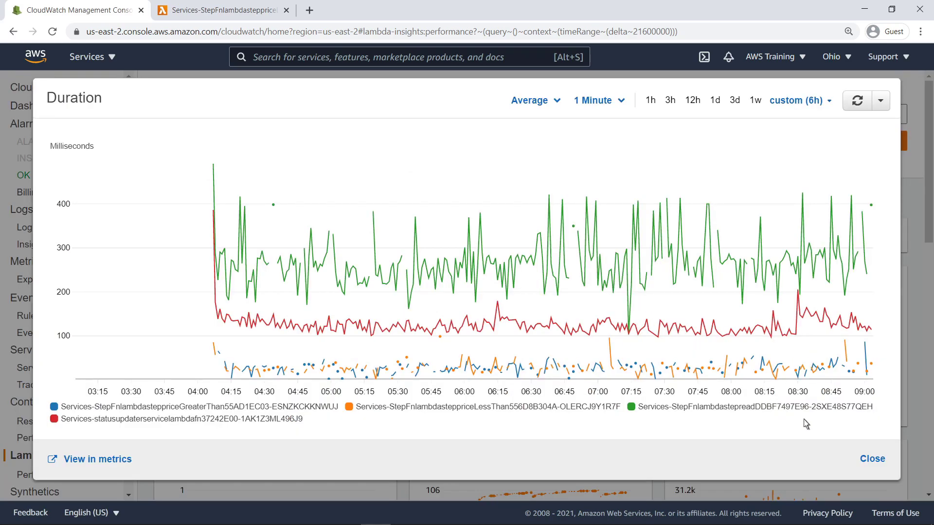
click(872, 458)
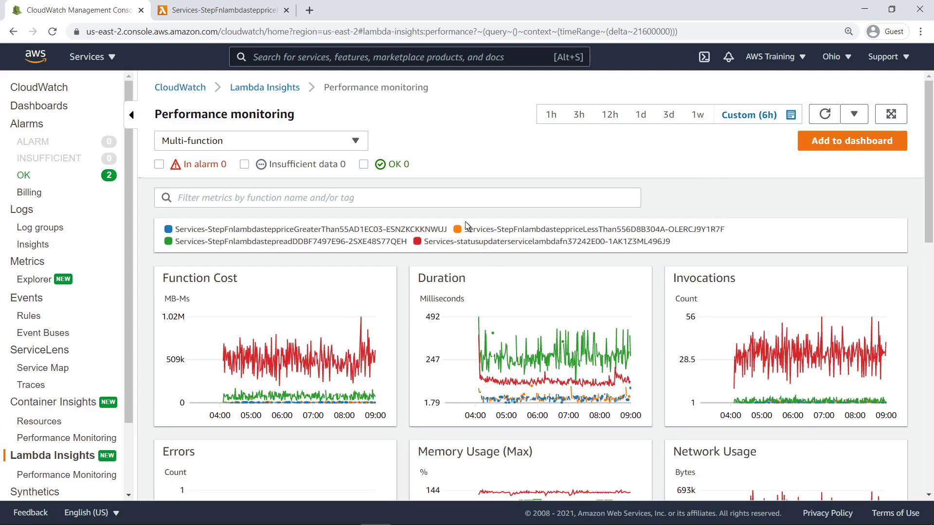
click(551, 114)
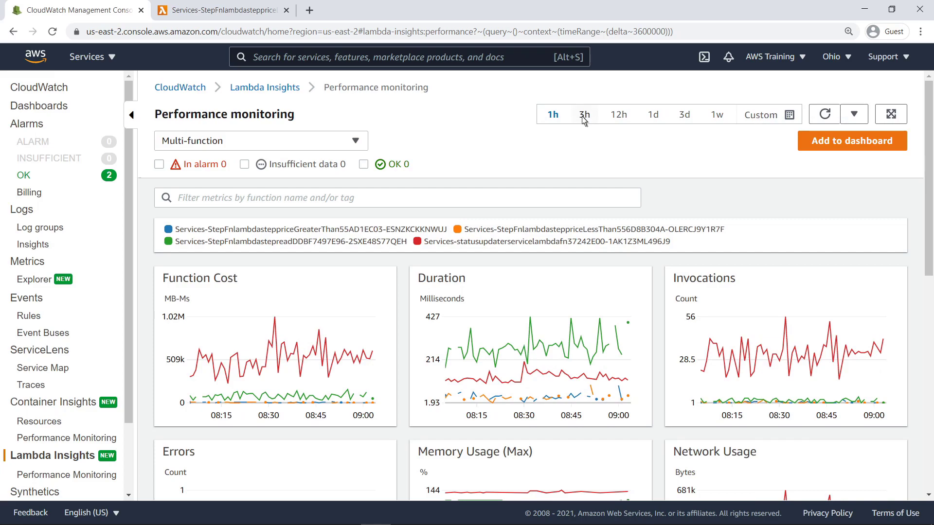
click(585, 115)
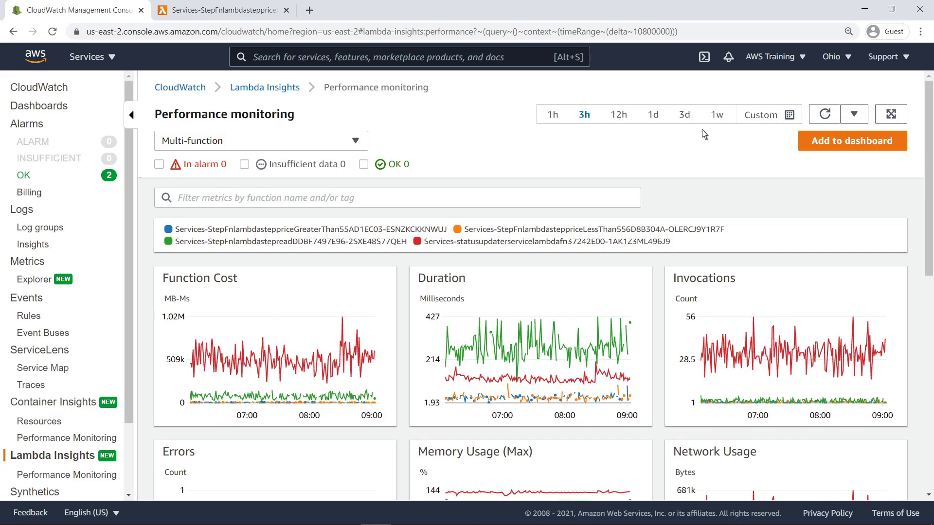
Add the performance charts to a new dashboard named Services-Lambda-Insights.
click(851, 140)
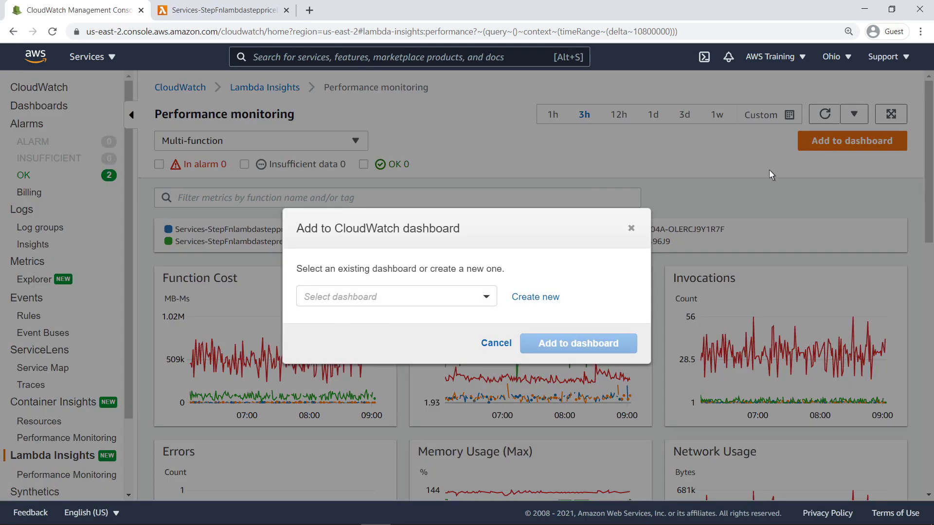
mouse_move(535, 298)
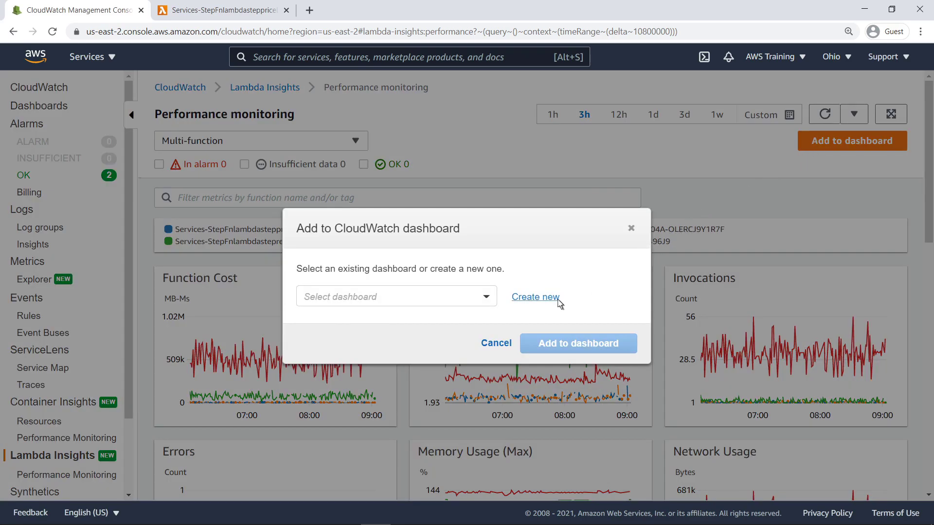
click(535, 297)
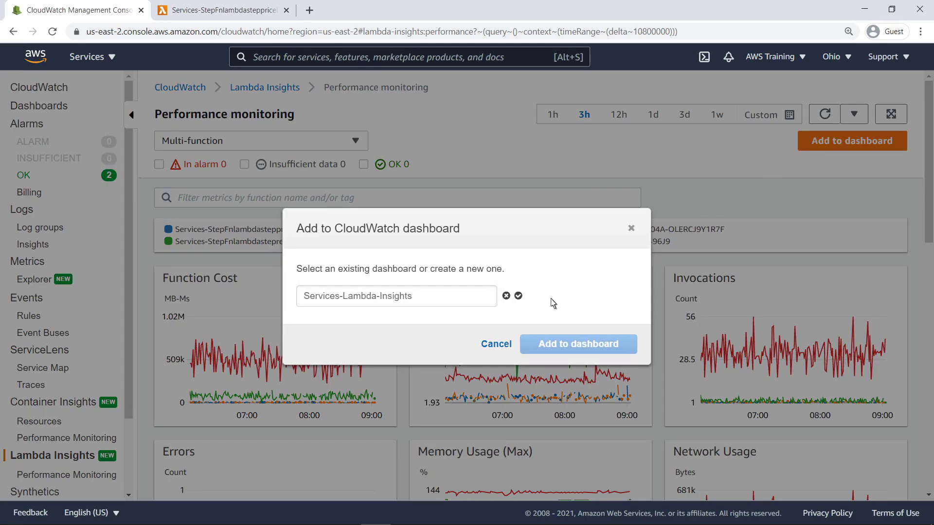
click(517, 295)
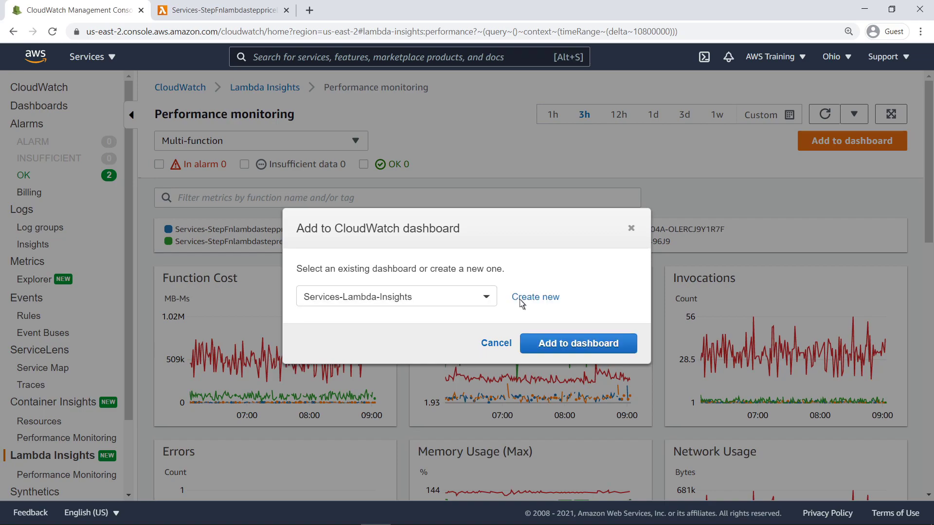
mouse_move(543, 349)
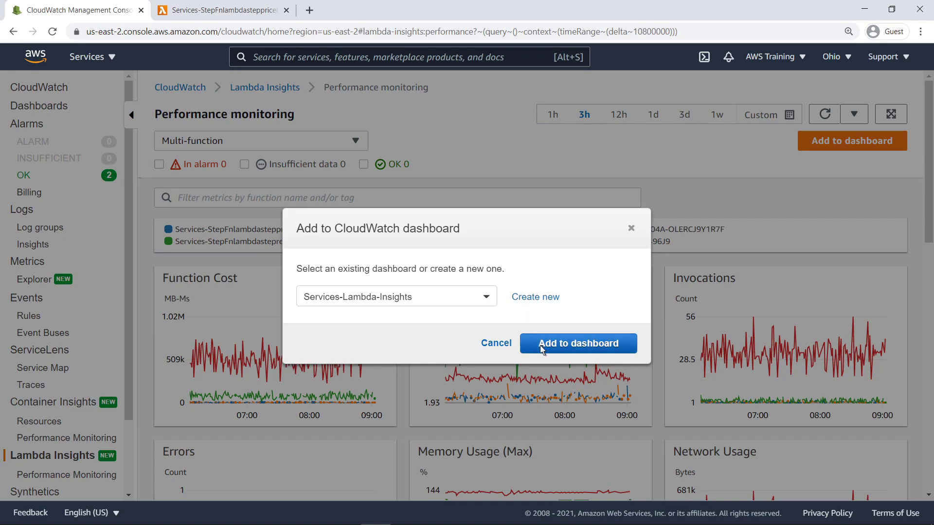
click(578, 344)
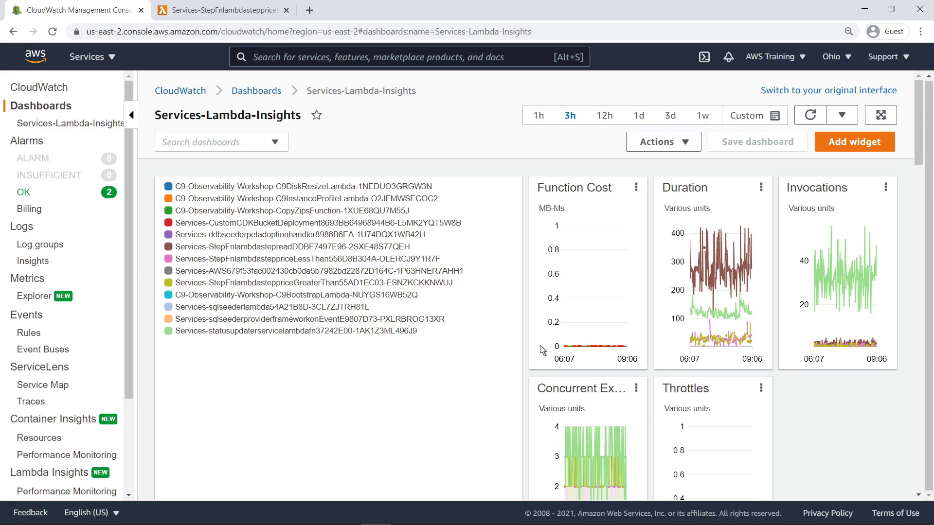
Select the LessThan55 function in Function summary and open its application logs.
scroll(down, 3)
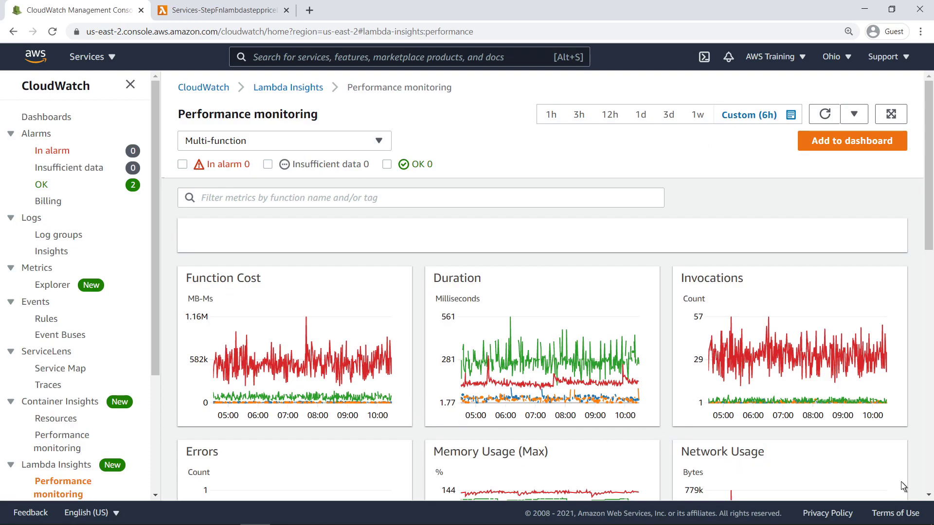
scroll(down, 3)
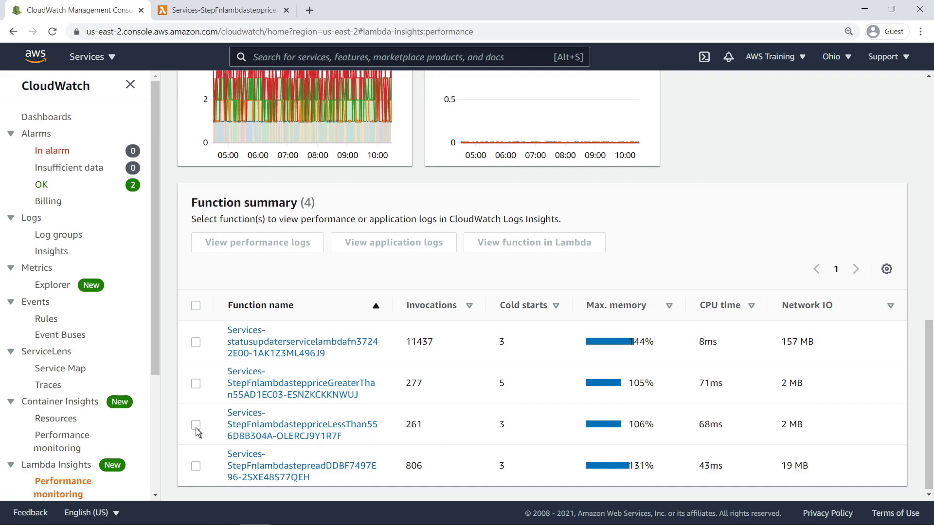
click(195, 425)
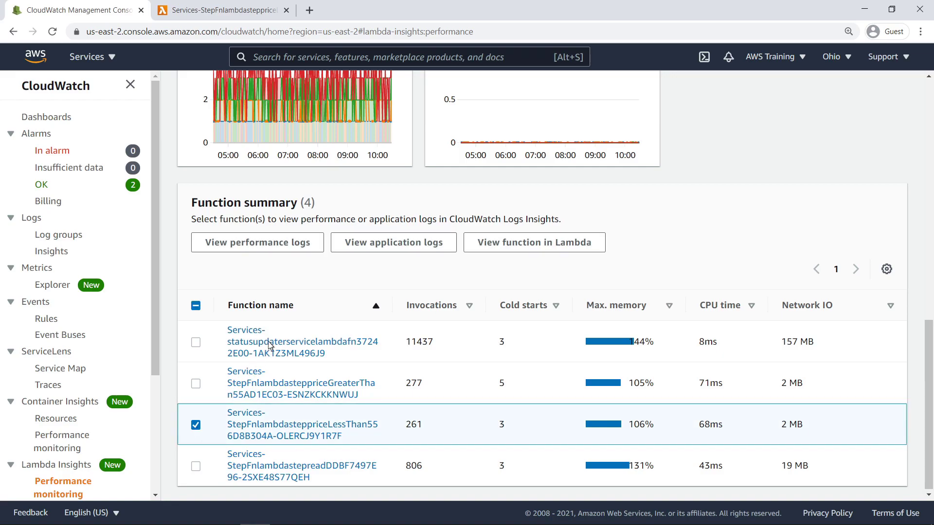
click(256, 242)
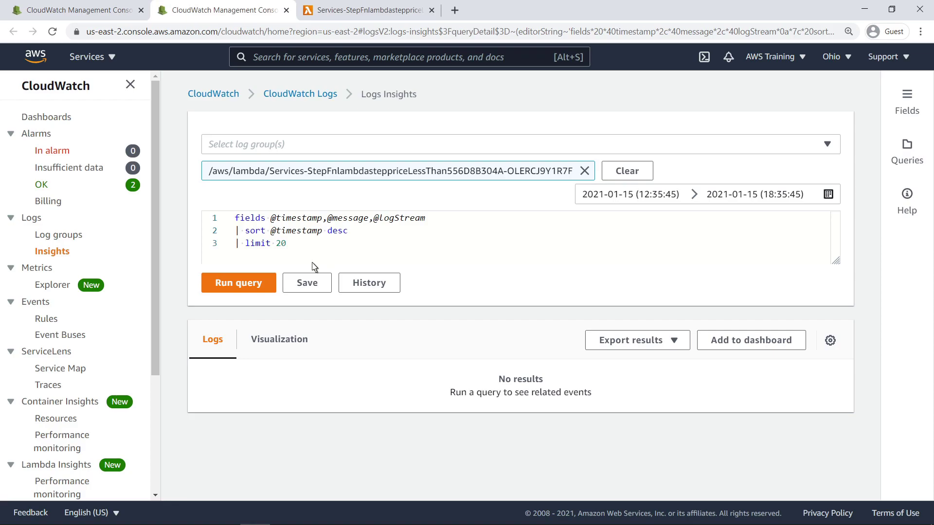
Run the application-logs query (20 of 1,333 records) and expand the first REPORT row.
click(238, 283)
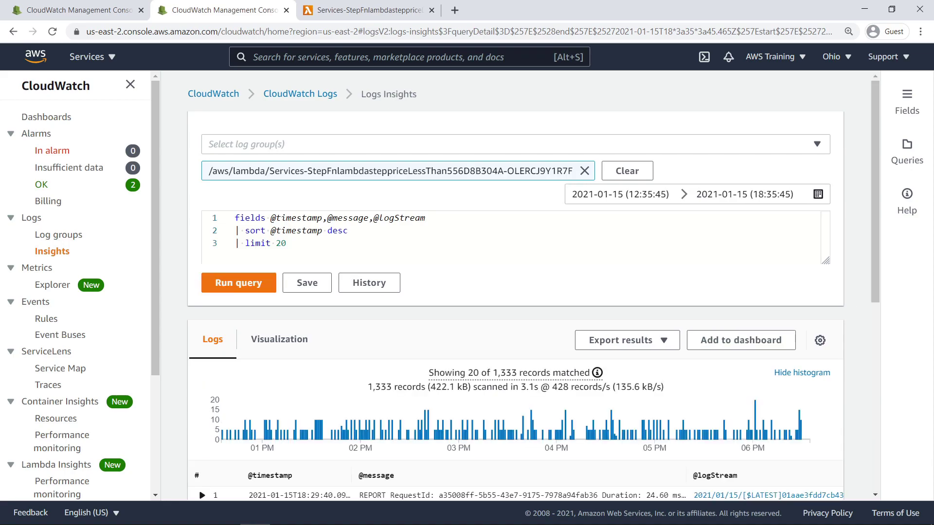
mouse_move(869, 425)
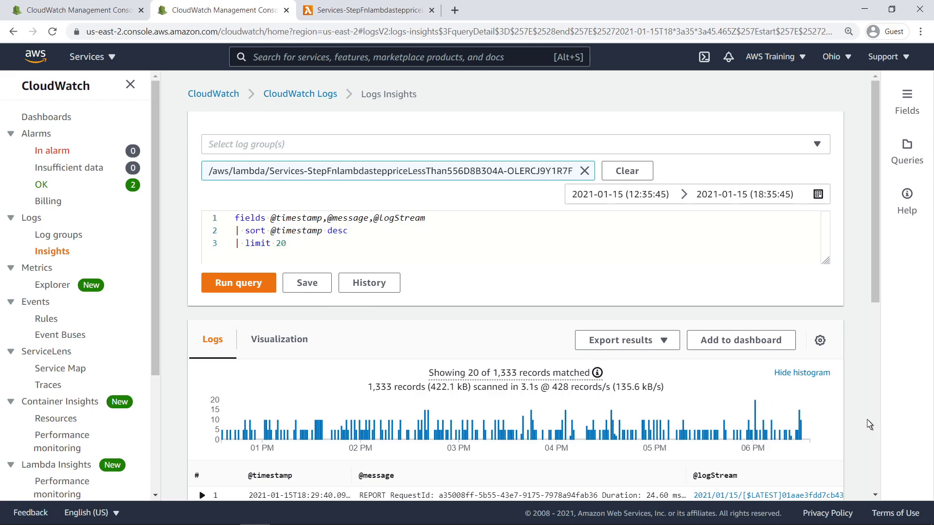
scroll(down, 3)
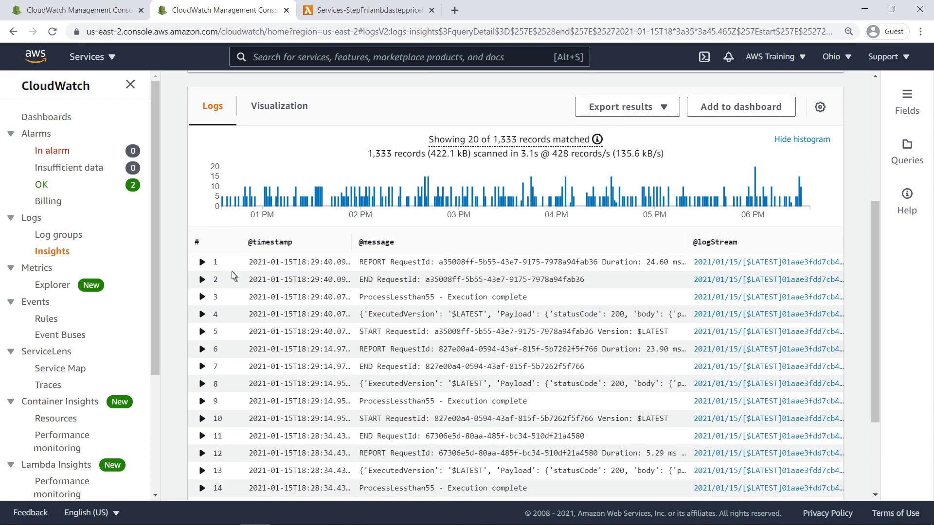
click(201, 261)
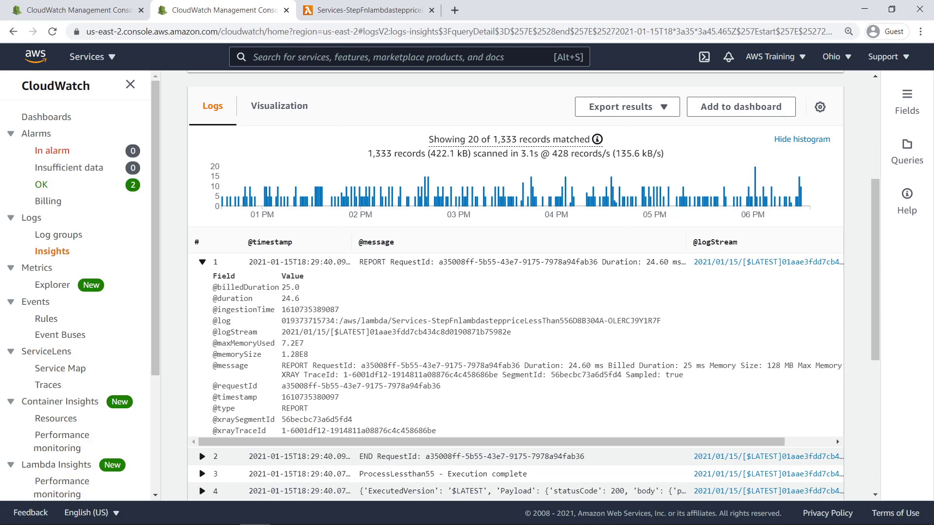
mouse_move(284, 11)
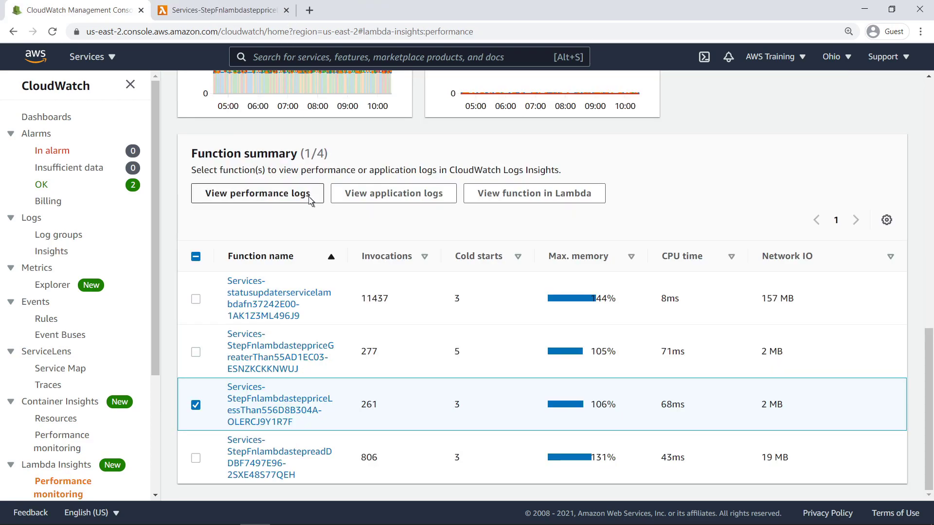
Open LessThan55 performance logs, run the query (259 matches), and expand the newest record.
click(256, 193)
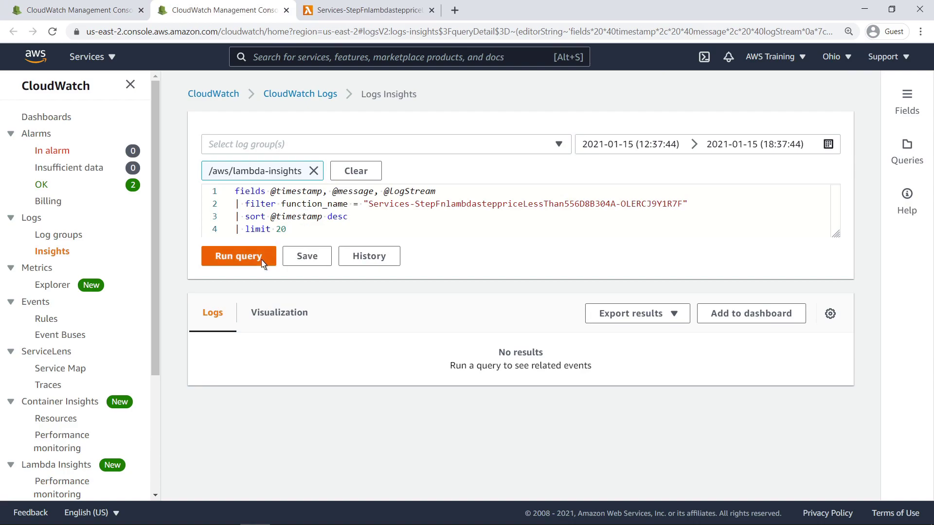
click(238, 256)
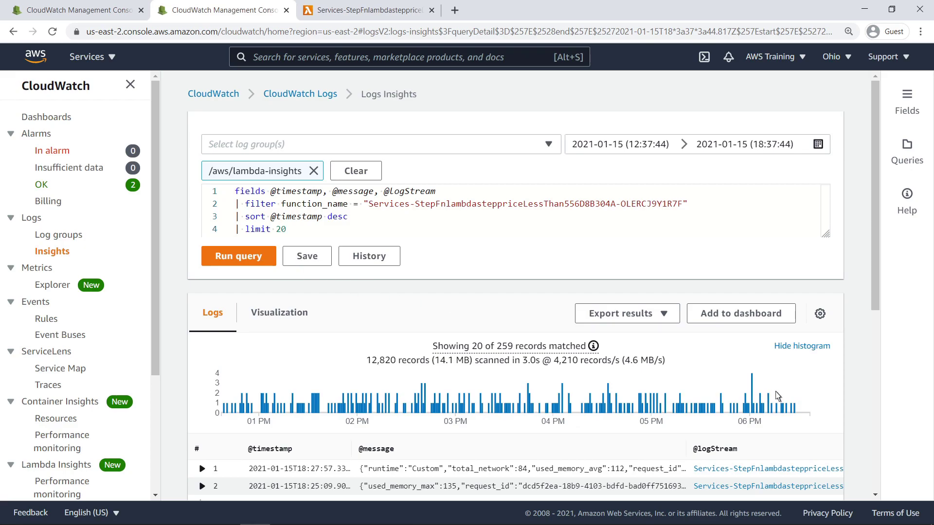
scroll(down, 3)
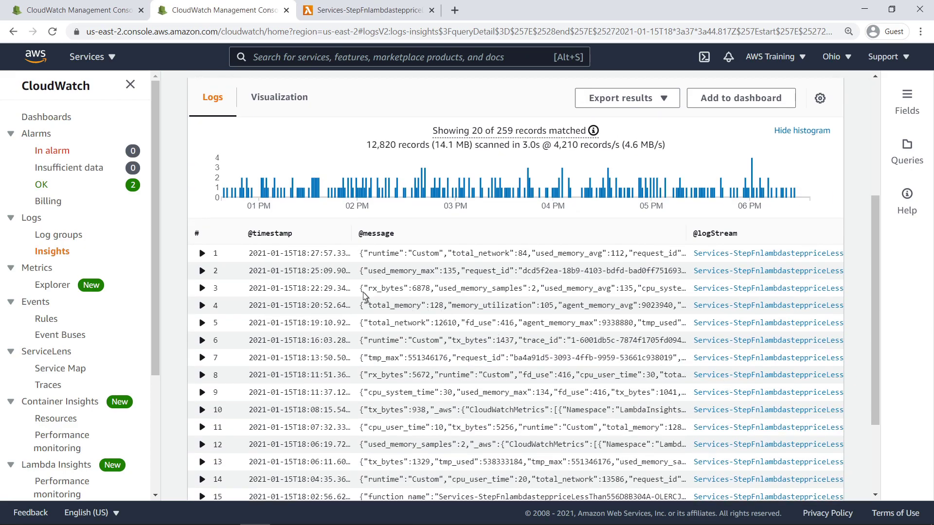
click(201, 253)
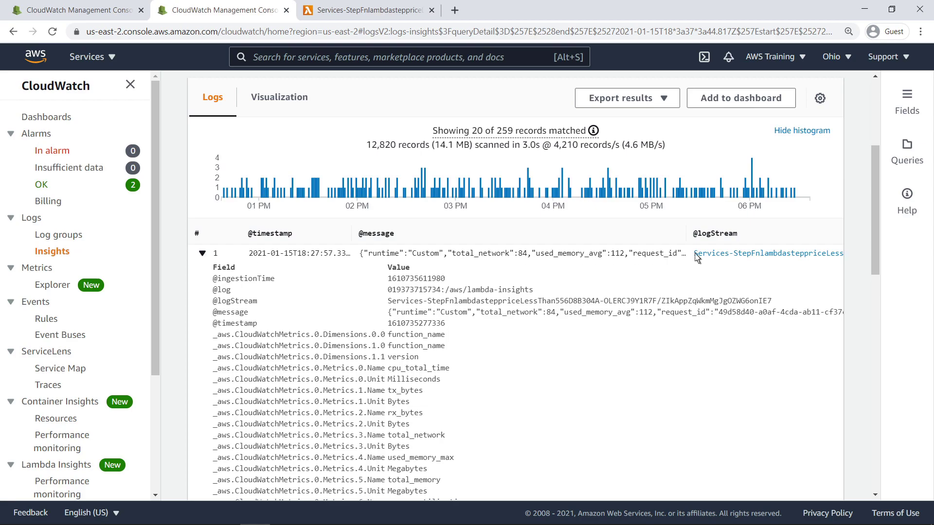
Open the record's lambda-insights log stream and expand its first event to the _aws CloudWatchMetrics section.
click(772, 254)
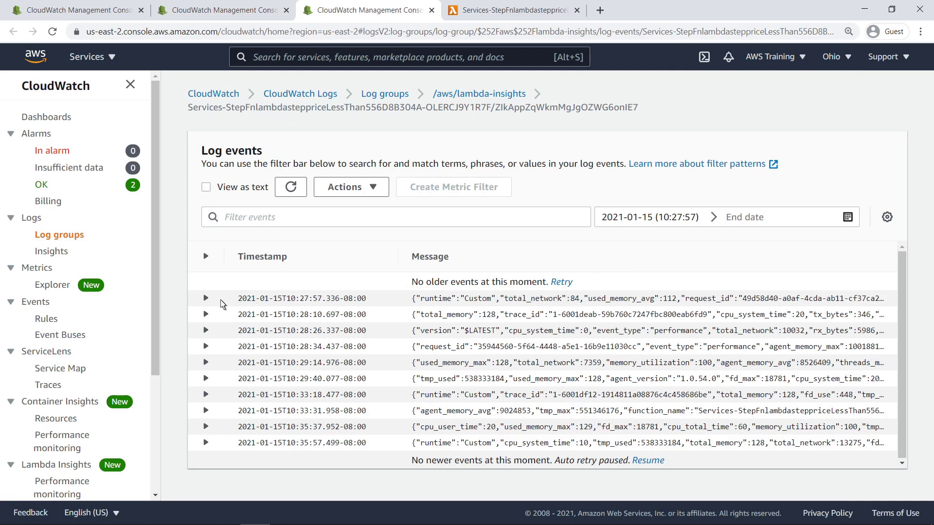
click(206, 310)
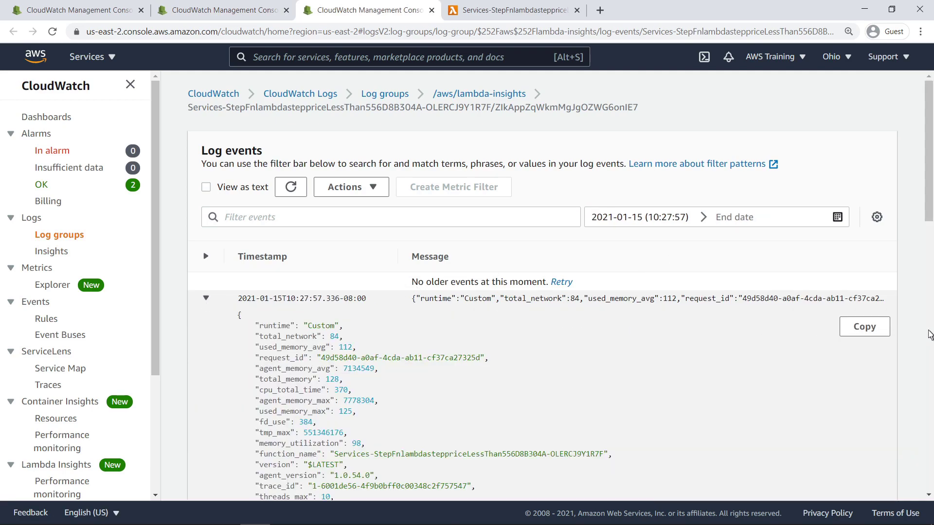
scroll(down, 3)
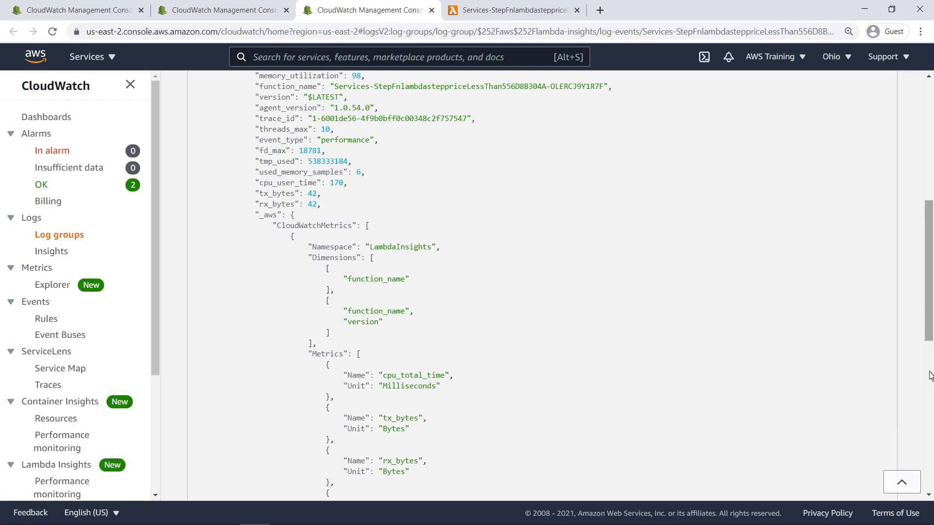
scroll(down, 3)
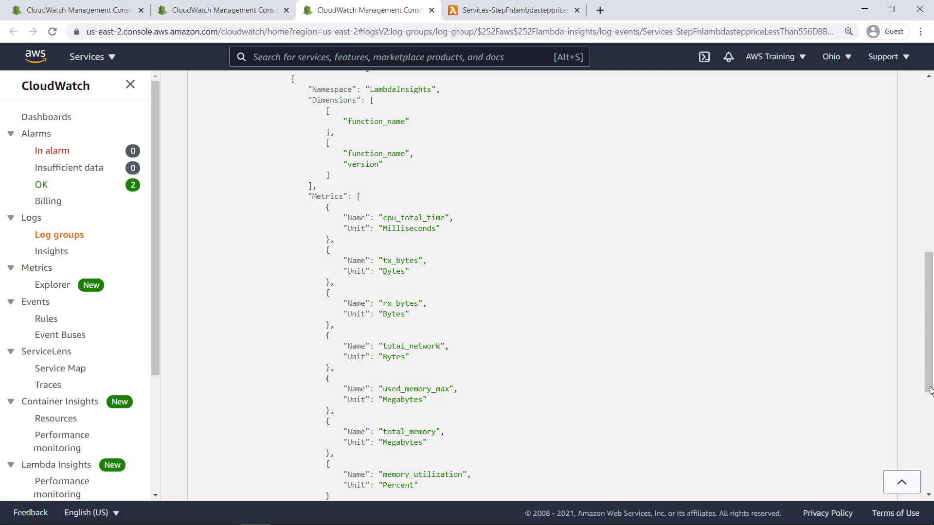
mouse_move(867, 383)
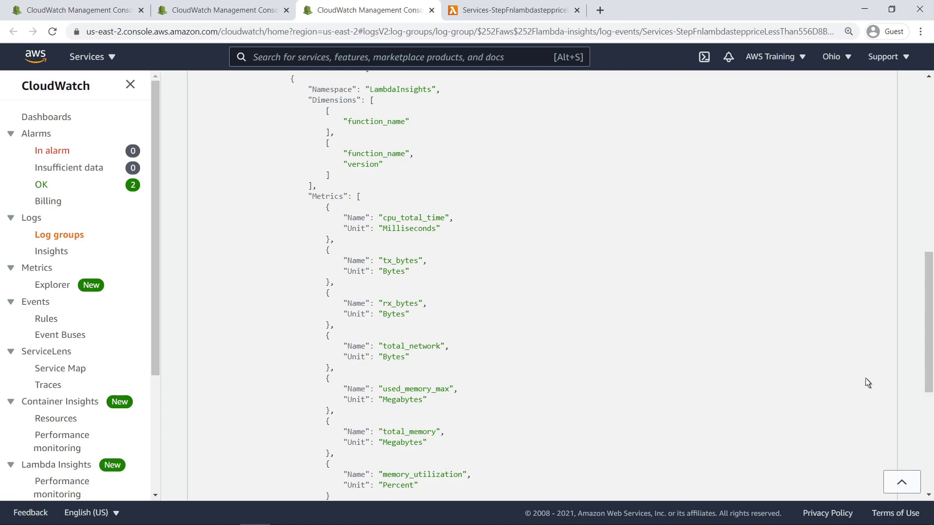
Browse LambdaInsights metrics by function_name, version, then select the LessThan55 function in performance monitoring.
click(37, 267)
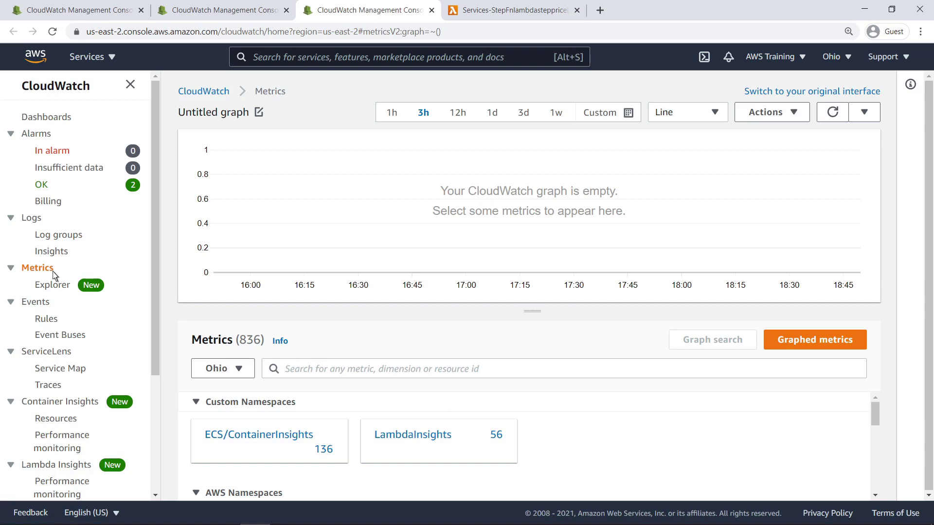
mouse_move(199, 351)
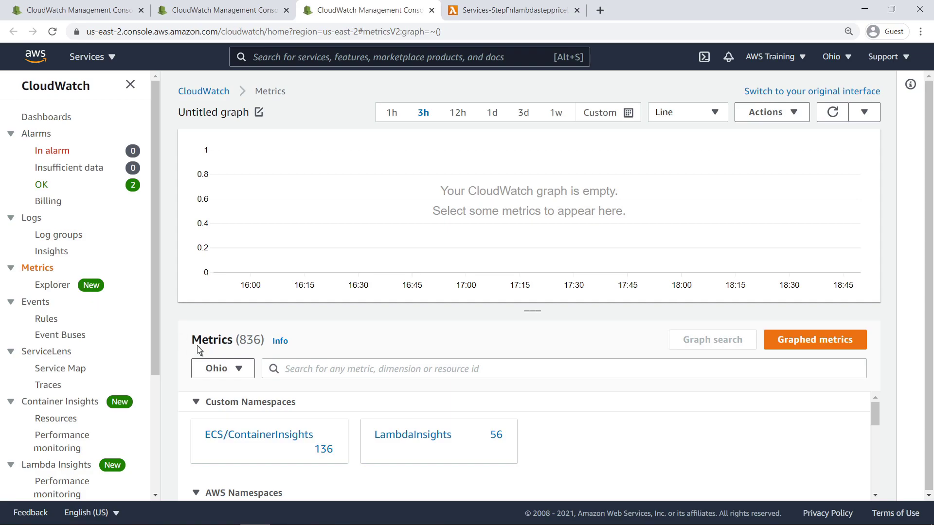
click(412, 435)
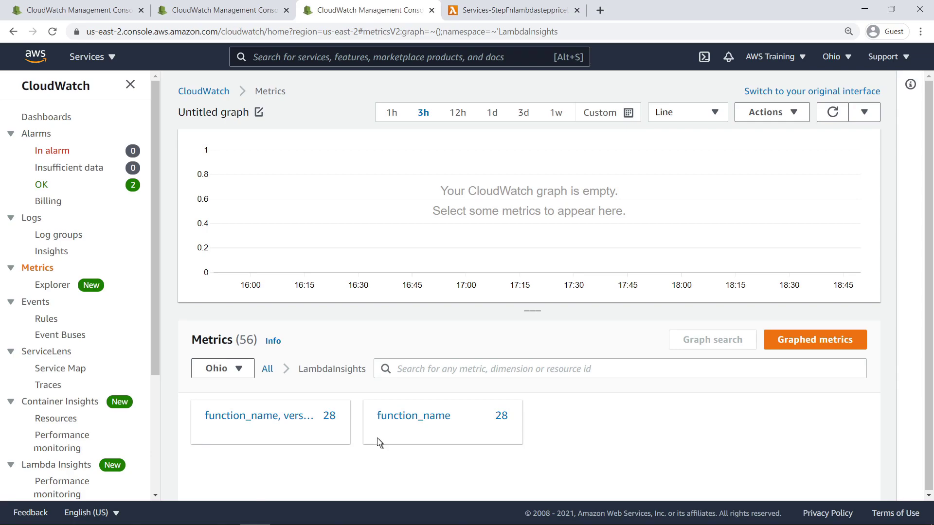
mouse_move(303, 435)
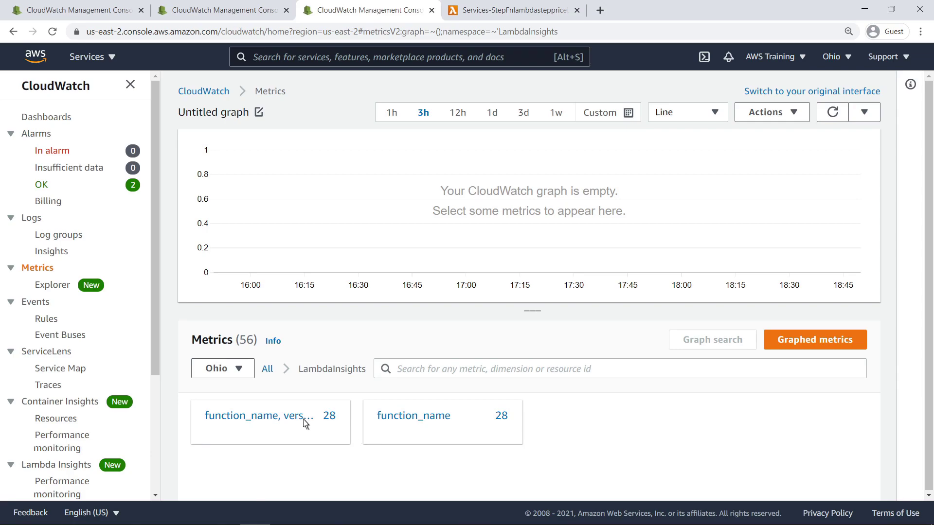
click(259, 415)
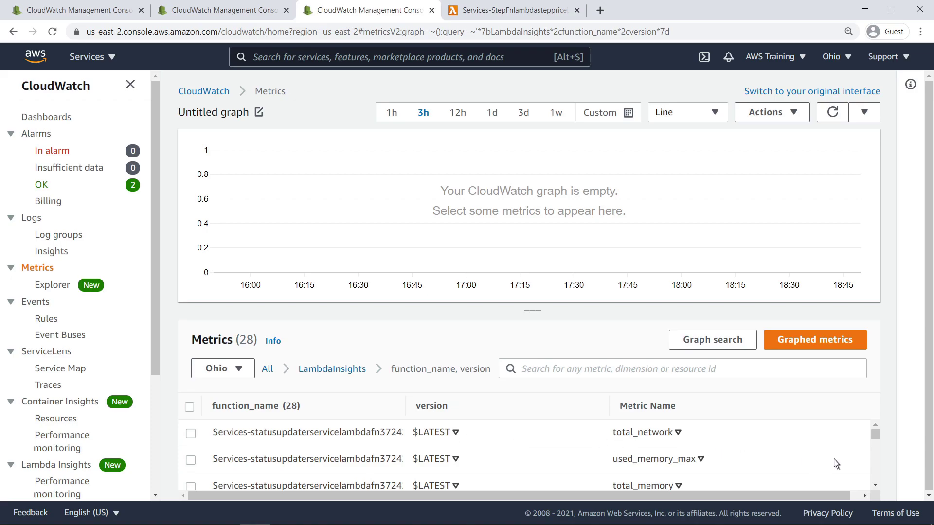
scroll(down, 3)
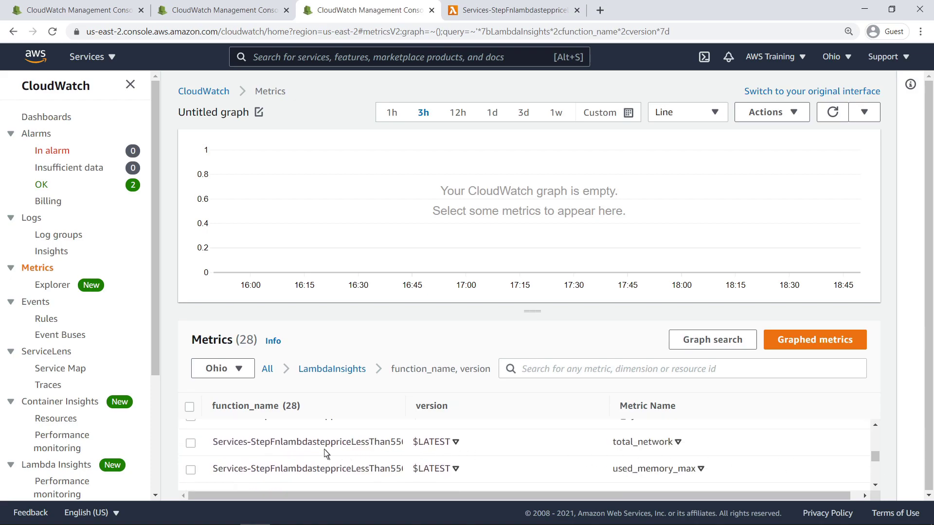
click(190, 443)
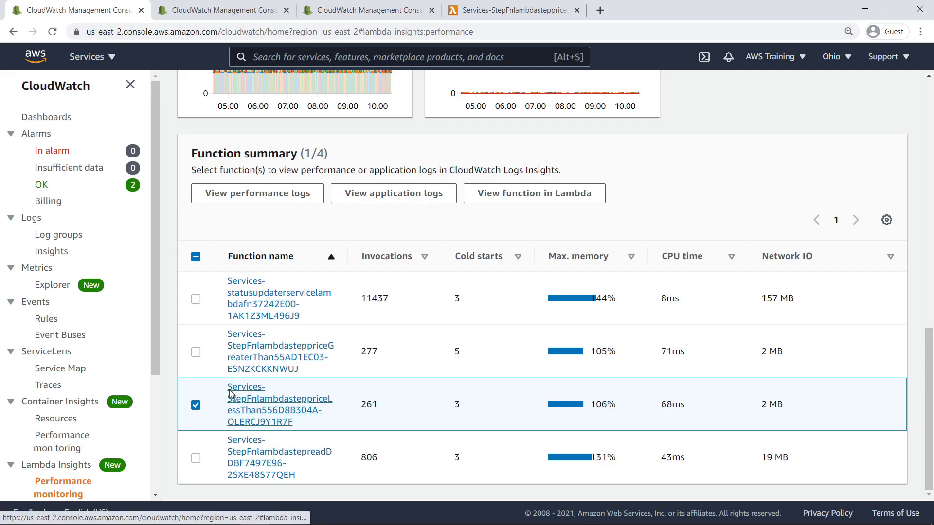
Open LessThan55's single-function performance view and sort recent invocations by Network IO.
click(272, 404)
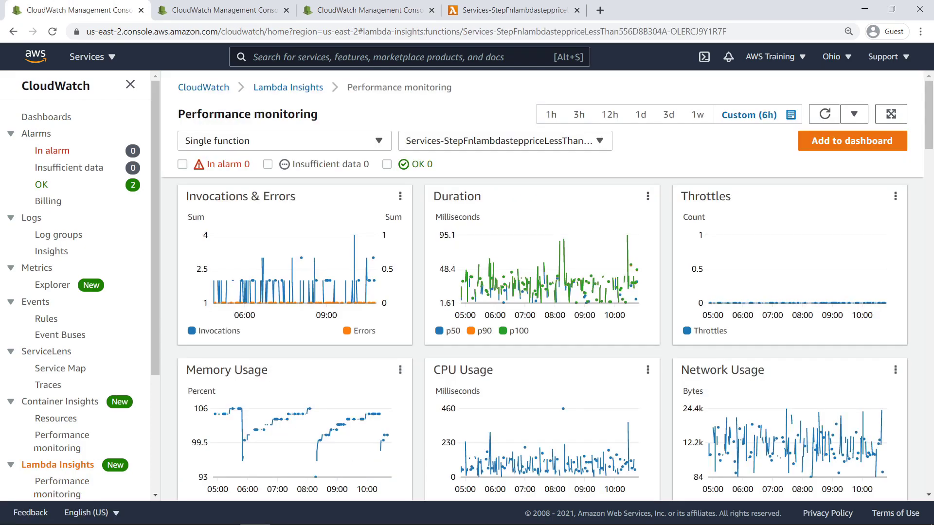
mouse_move(650, 291)
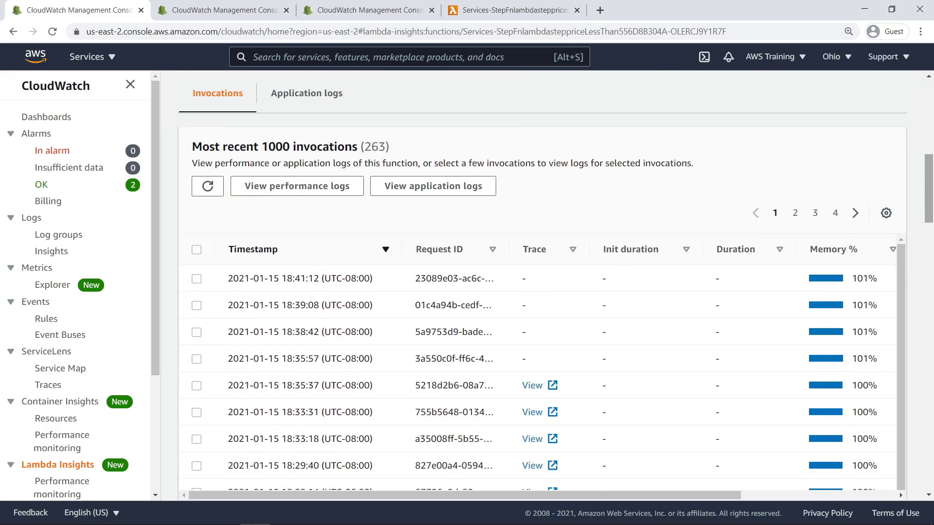
mouse_move(896, 489)
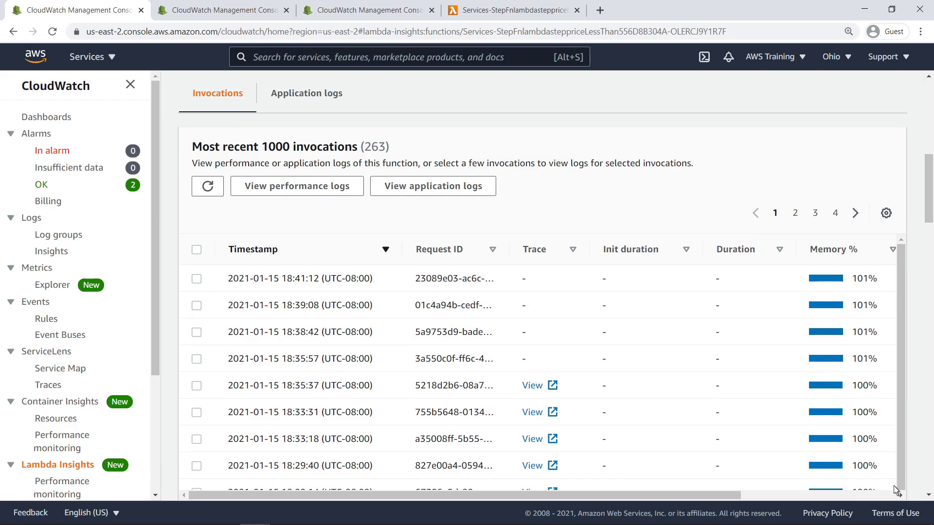
scroll(right, 3)
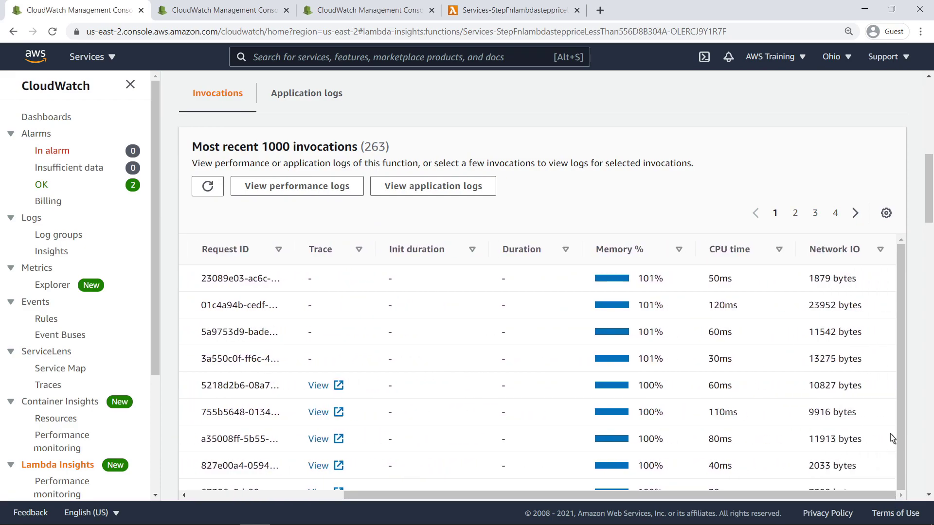
click(881, 249)
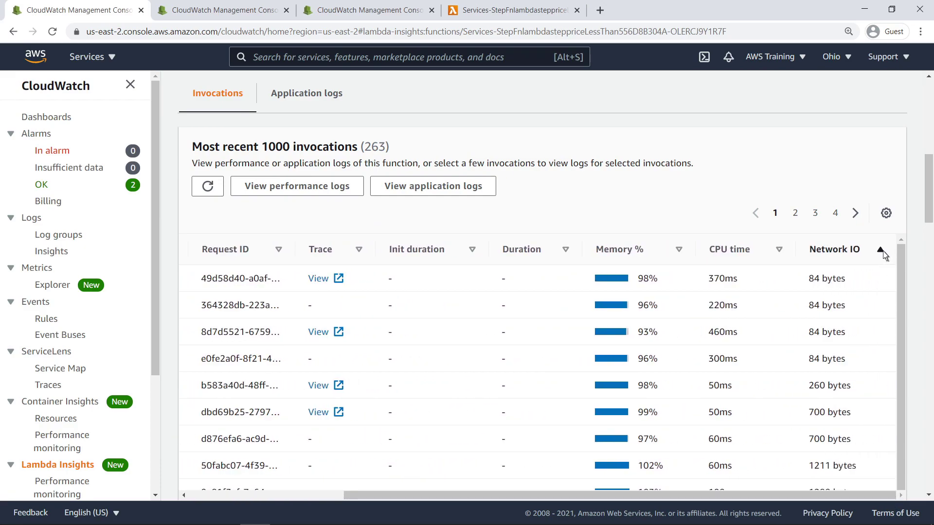
click(879, 250)
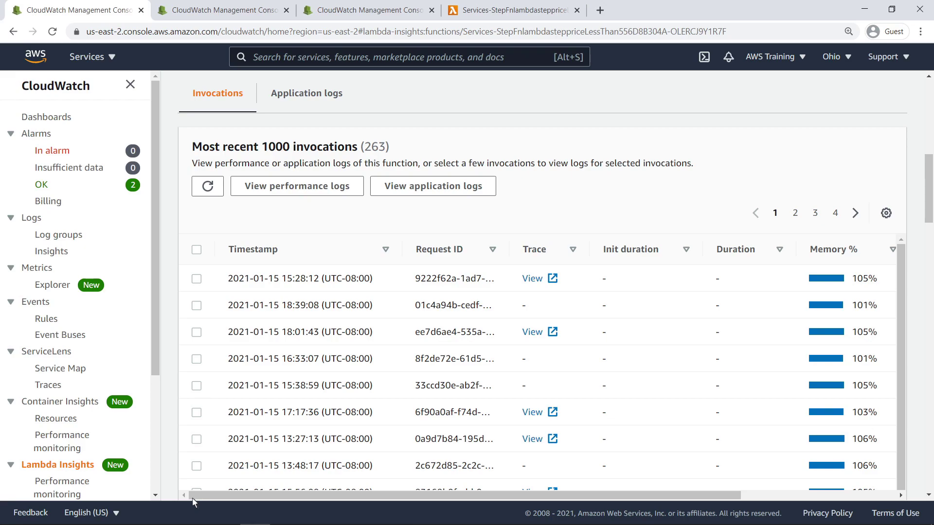
mouse_move(530, 283)
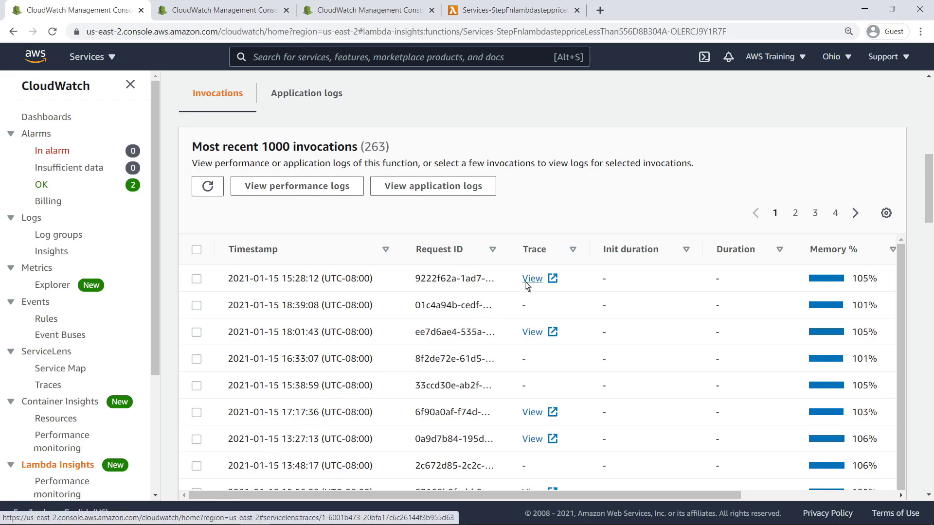
Open the first invocation's trace, zoom the map out twice, and select the LessThan Lambda Context node.
click(532, 279)
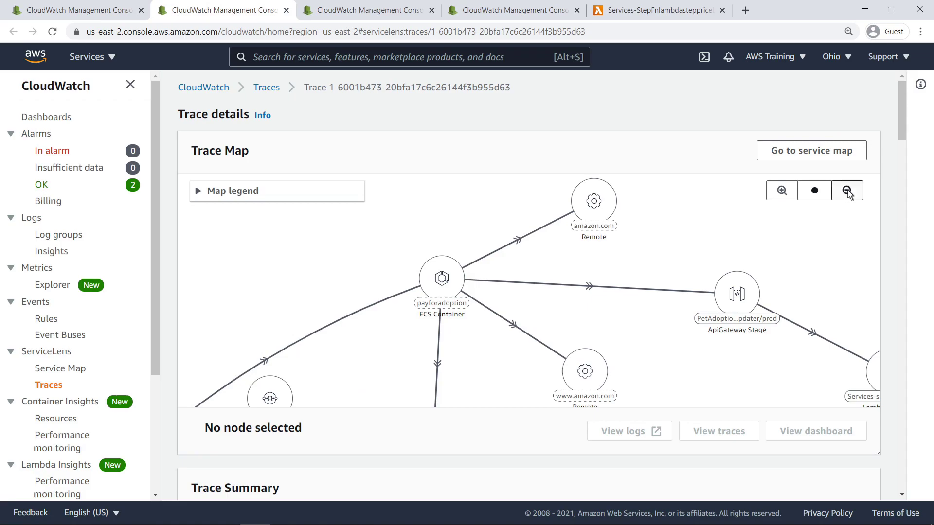
click(847, 191)
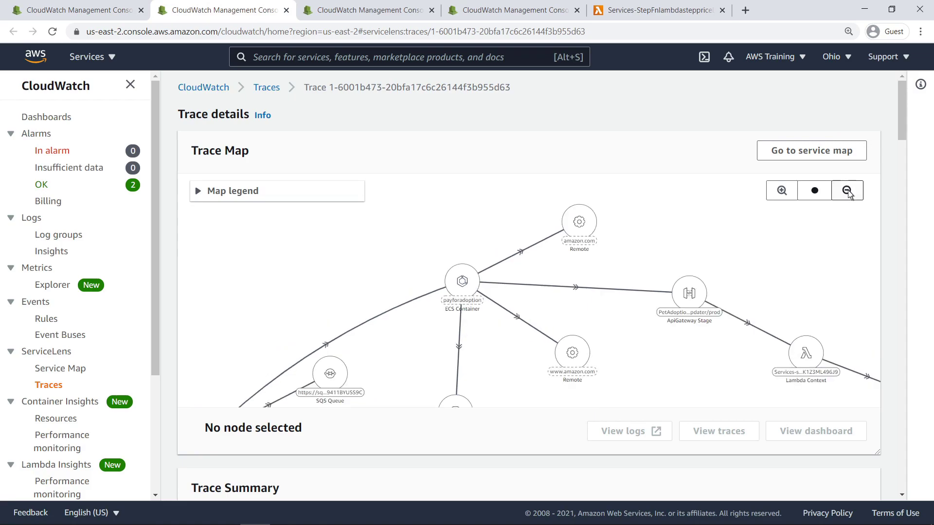
click(847, 191)
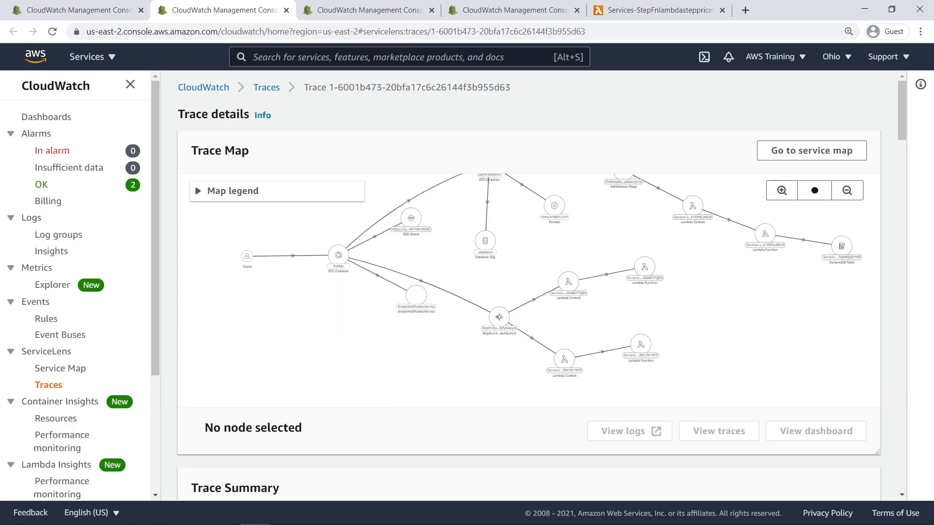
mouse_move(563, 372)
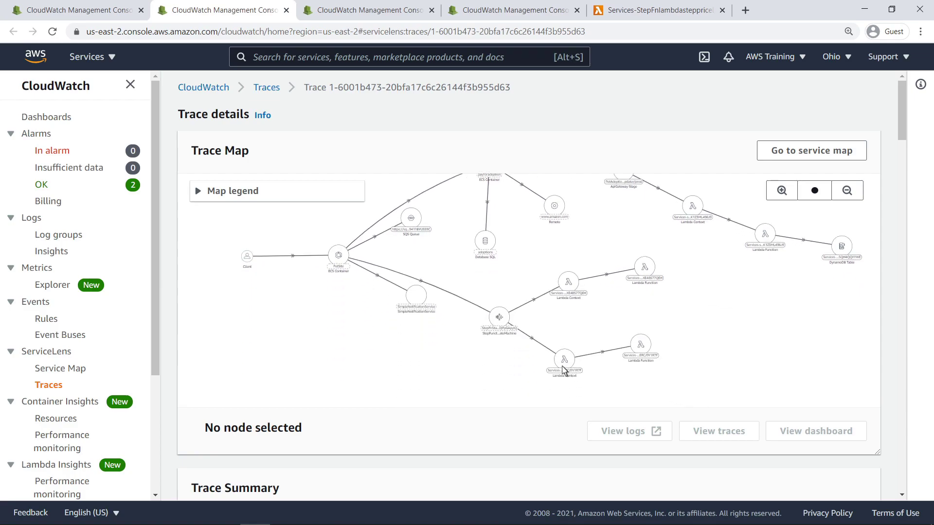
mouse_move(564, 359)
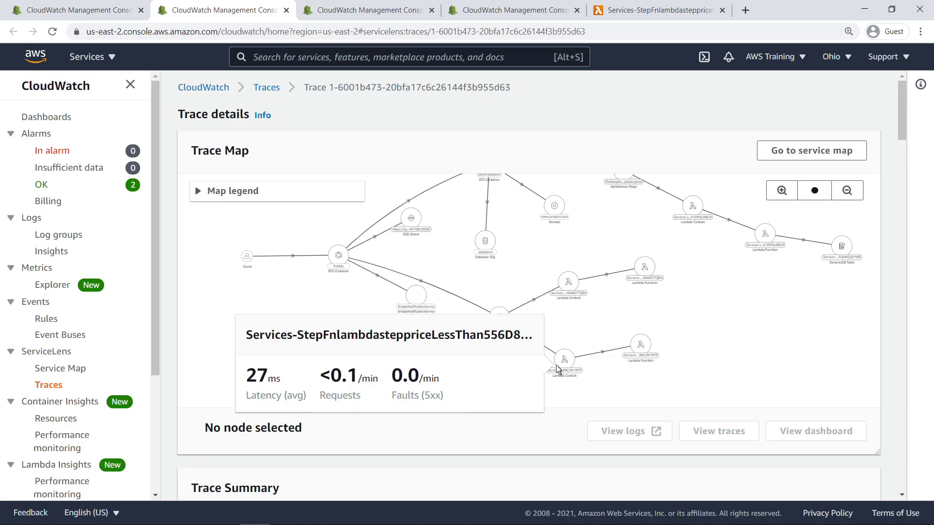
click(564, 359)
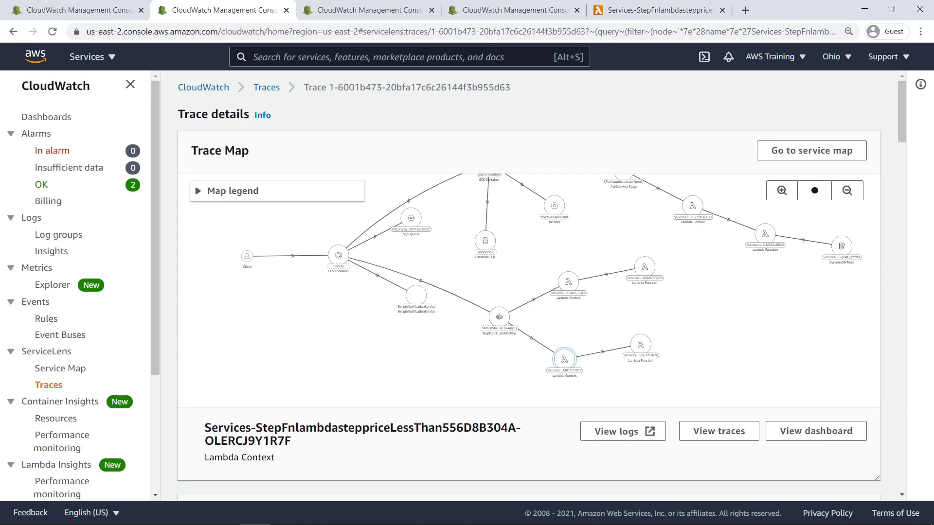
mouse_move(890, 208)
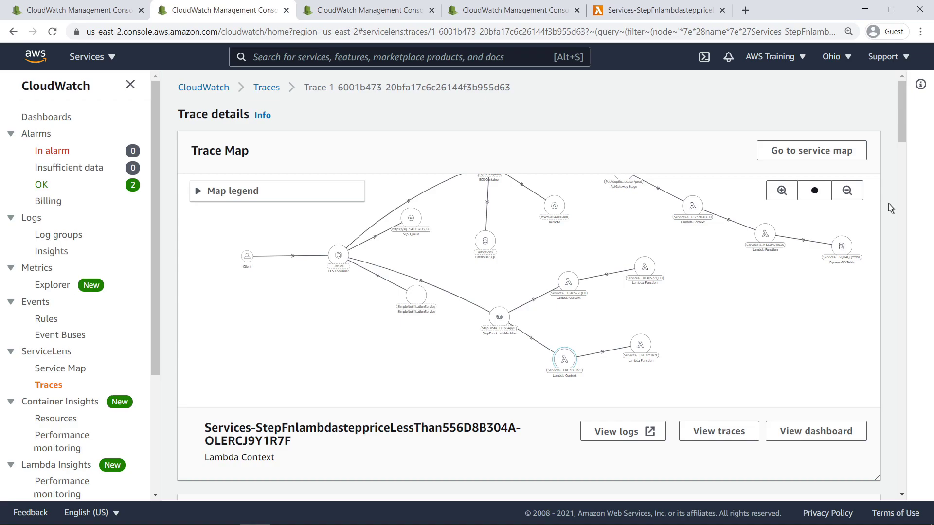
scroll(down, 3)
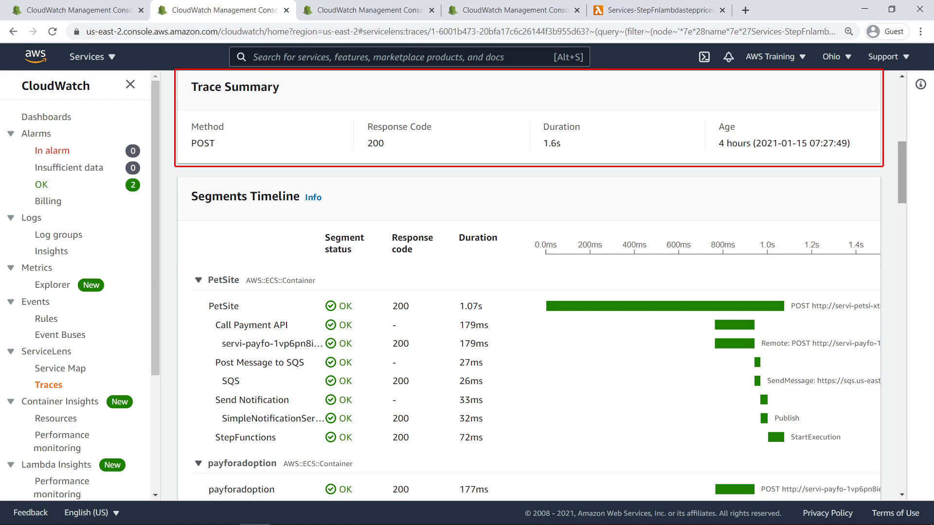
Select the PetSite row in the segments timeline and scroll through its details.
scroll(down, 3)
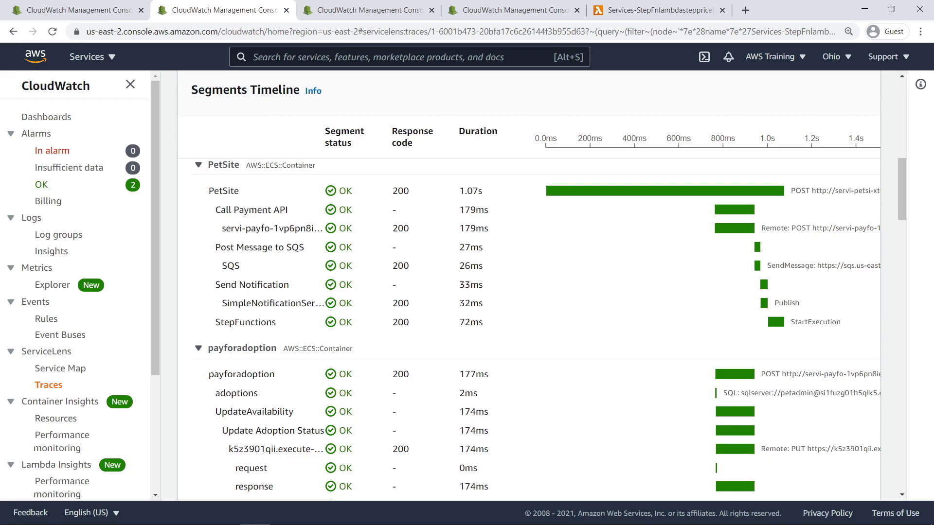
mouse_move(508, 206)
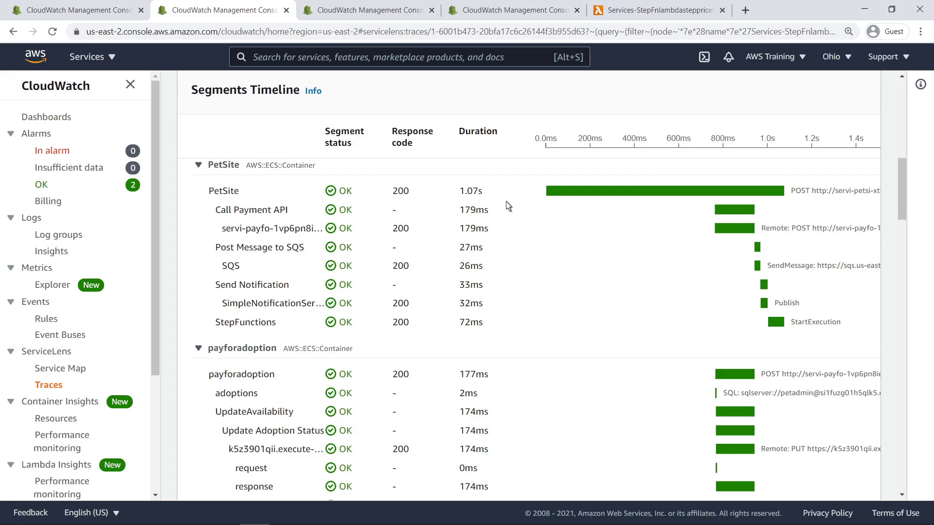
click(224, 190)
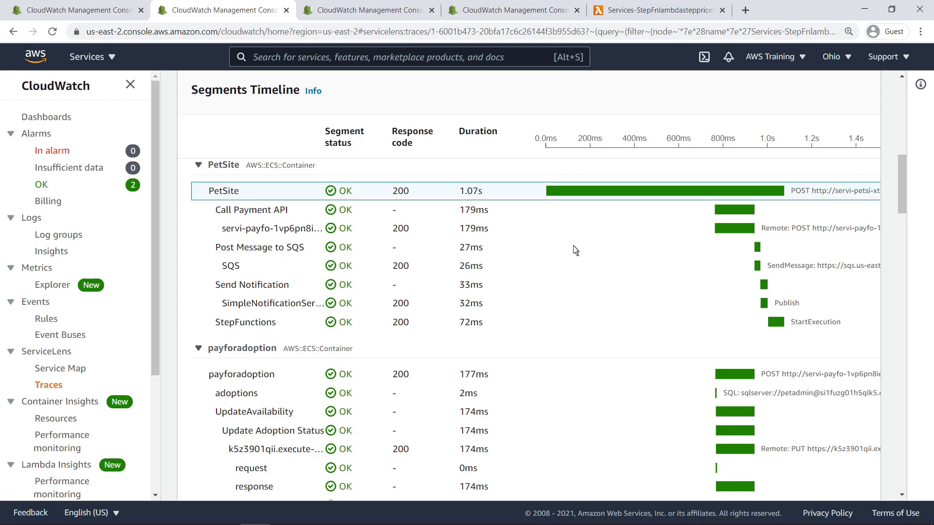
scroll(down, 3)
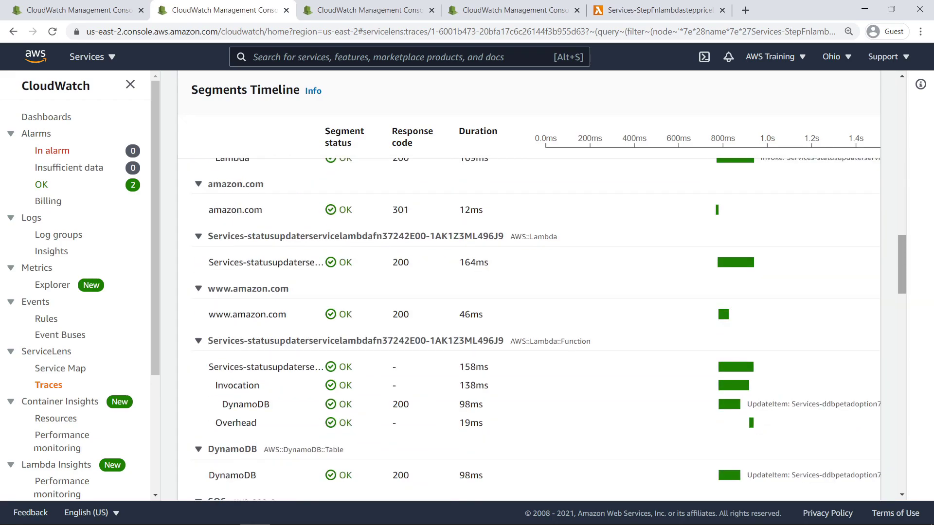
scroll(down, 3)
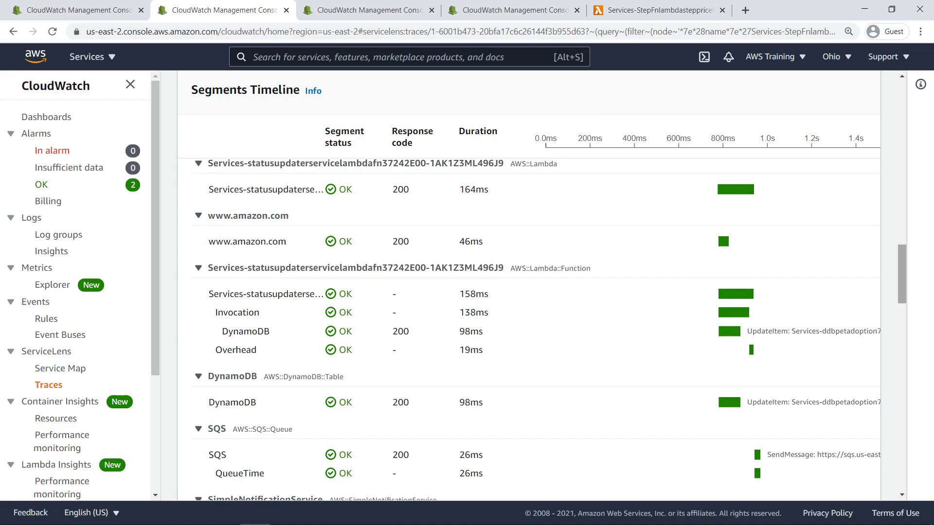
mouse_move(905, 427)
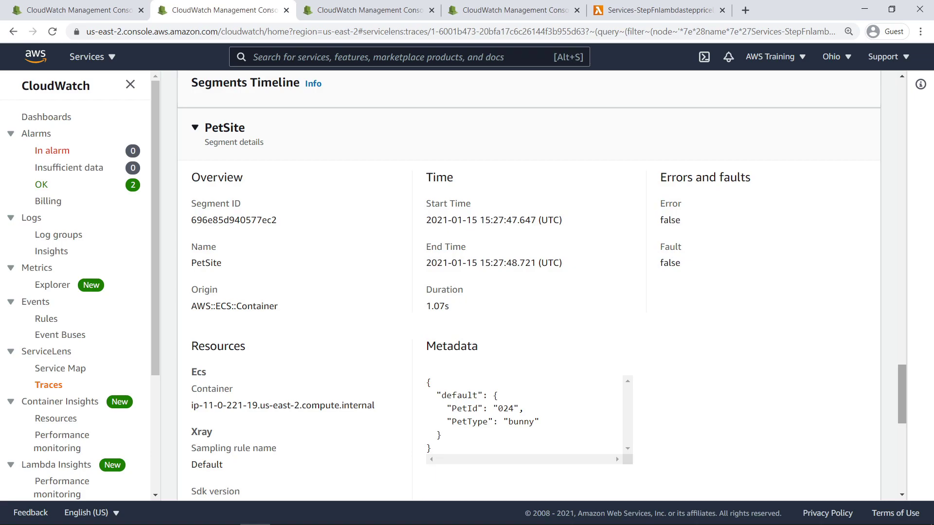
Scroll past the PetSite segment metadata (pet ID 024, bunny) to the trace's Logs section.
scroll(down, 3)
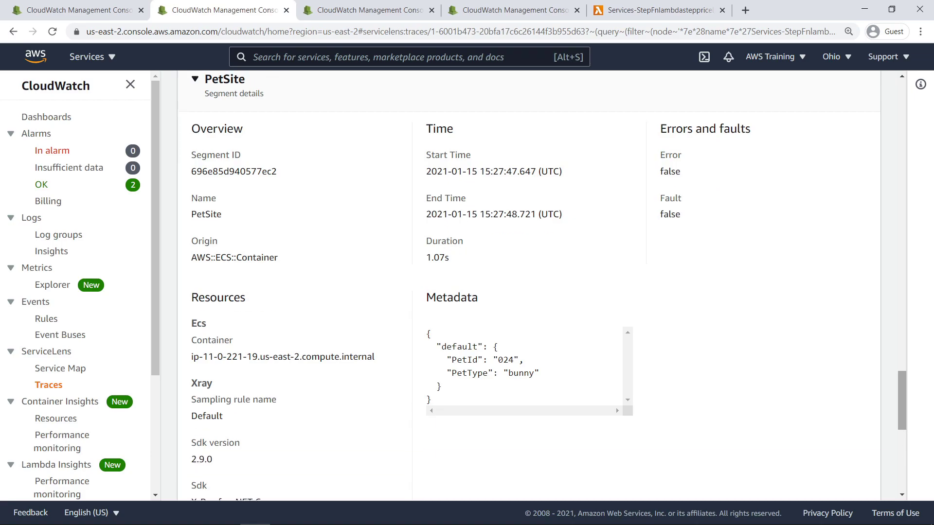
scroll(down, 3)
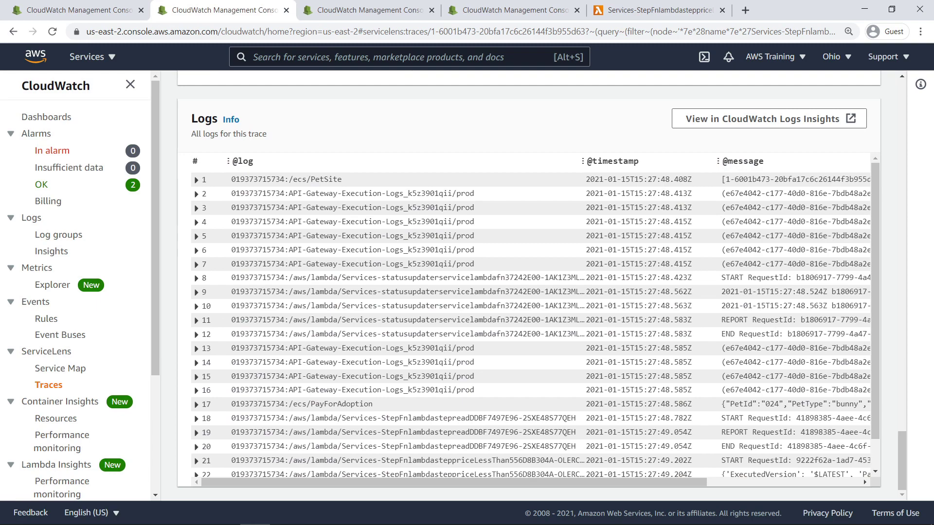